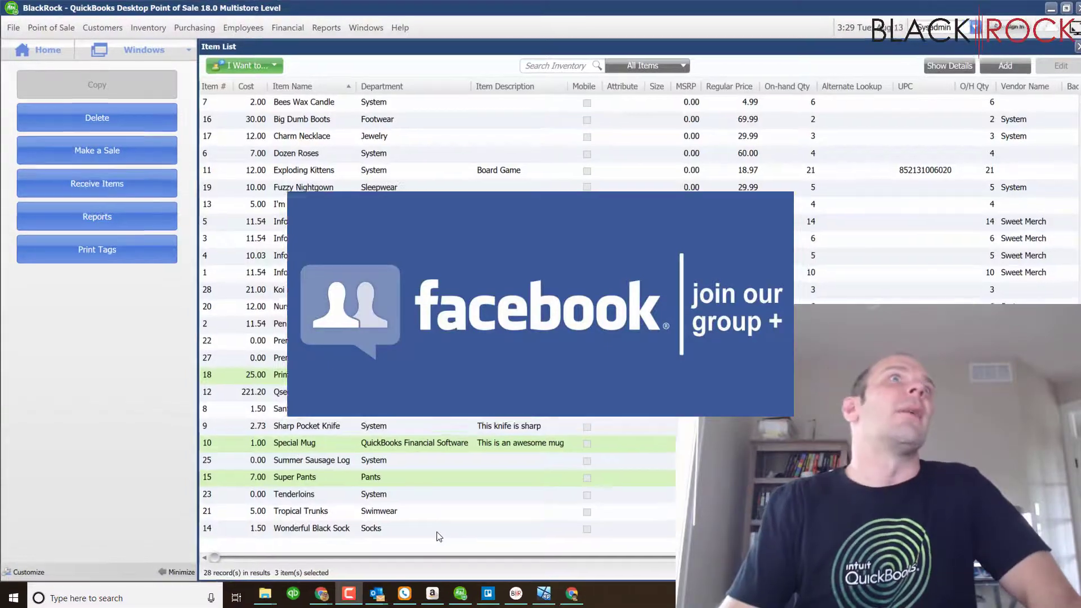
Step: Open the File menu toward Tools > Print Designer from the Item List
click(12, 28)
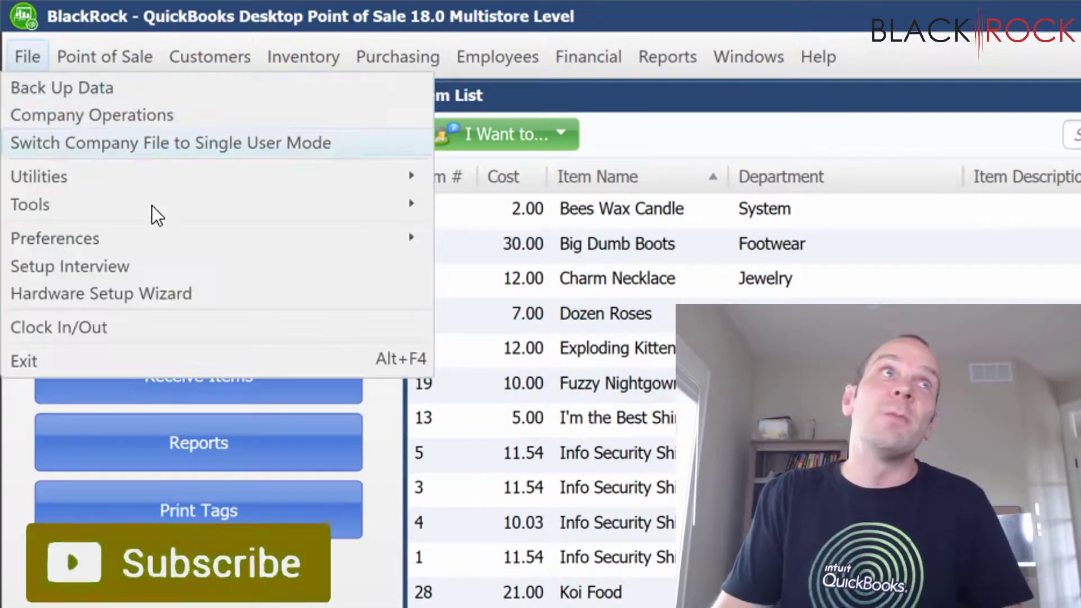
mouse_move(31, 205)
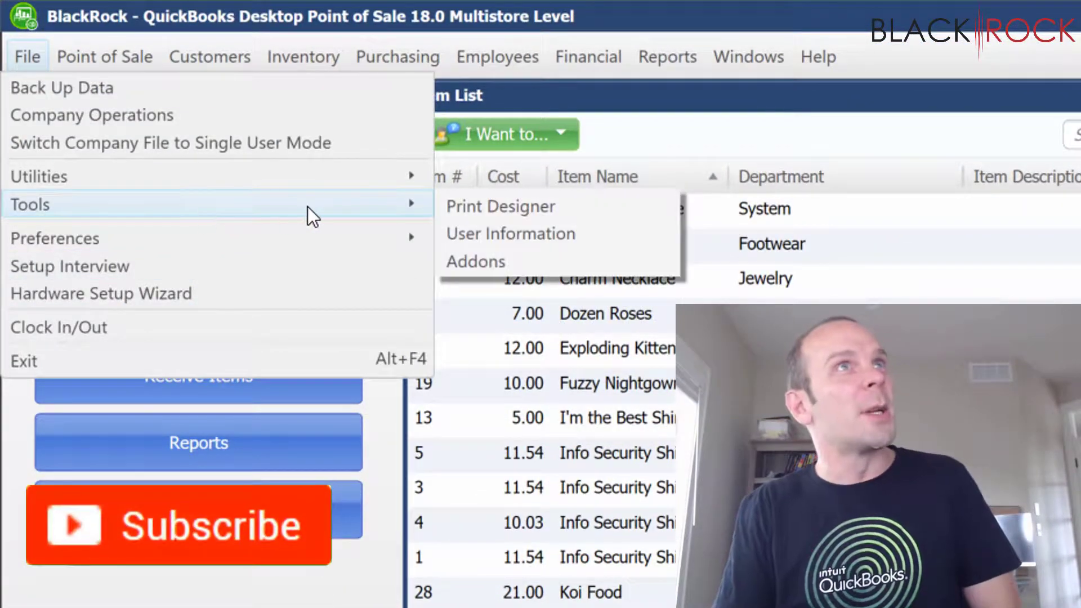
mouse_move(476, 206)
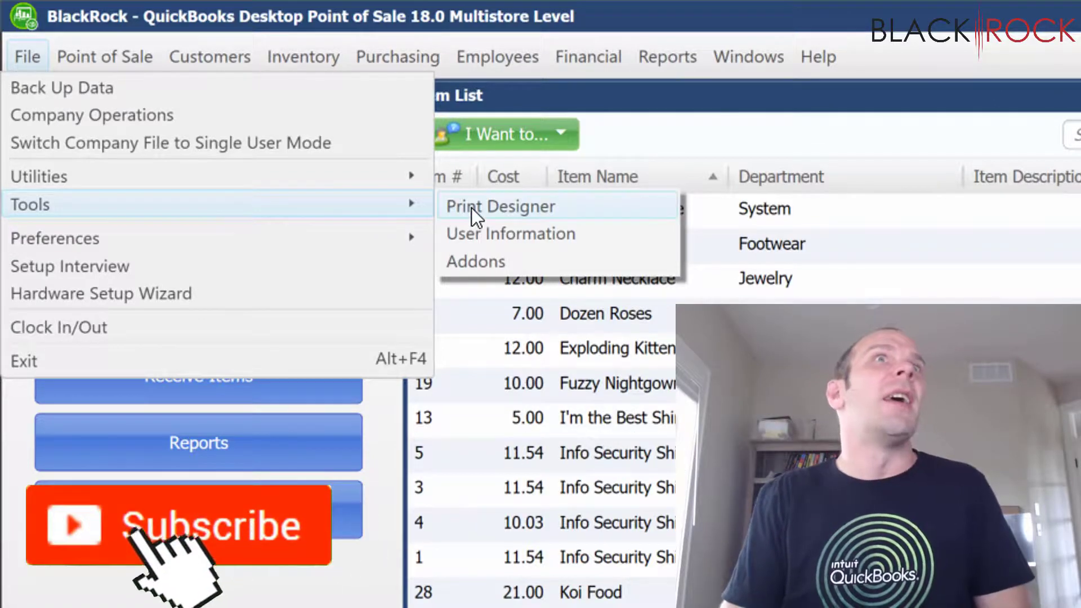
Step: Open Print Designer on Inventory Tags and preview the Intuit Jewelry Tag template
click(500, 206)
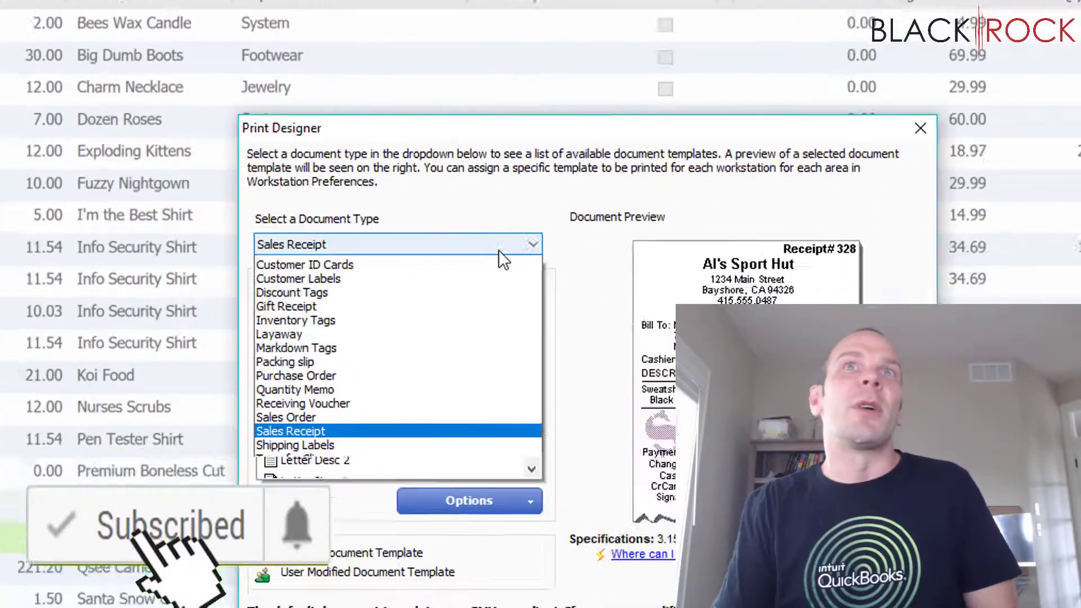
click(296, 320)
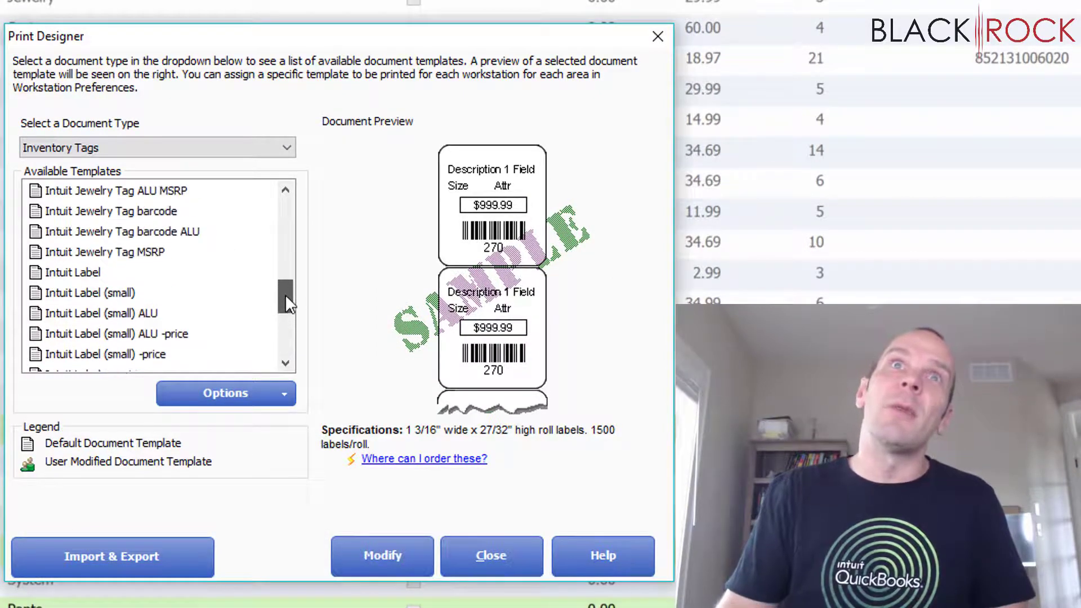
scroll(up, 3)
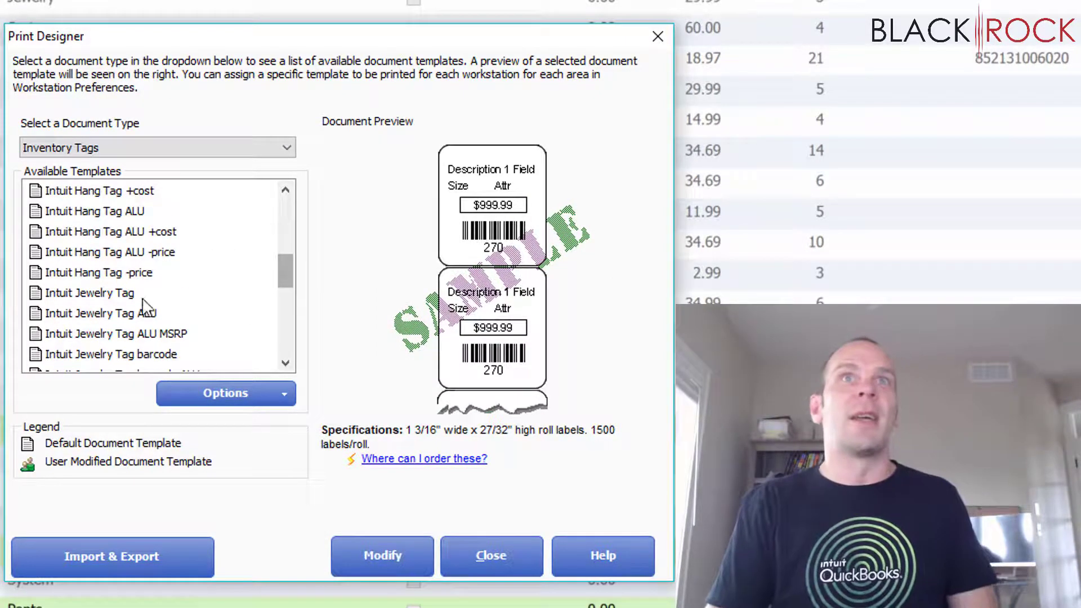
click(88, 292)
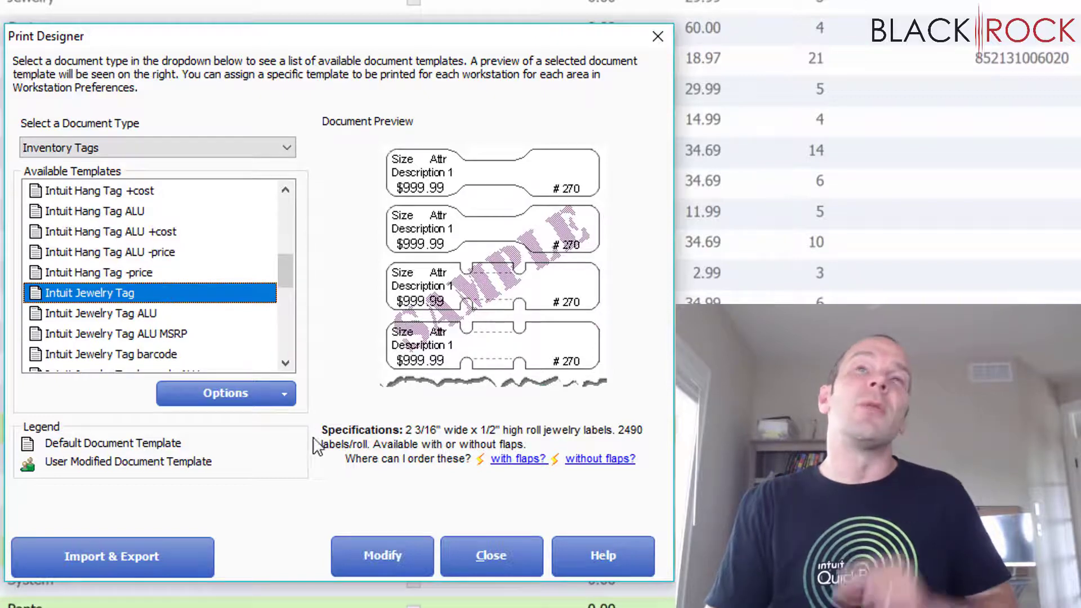
mouse_move(335, 375)
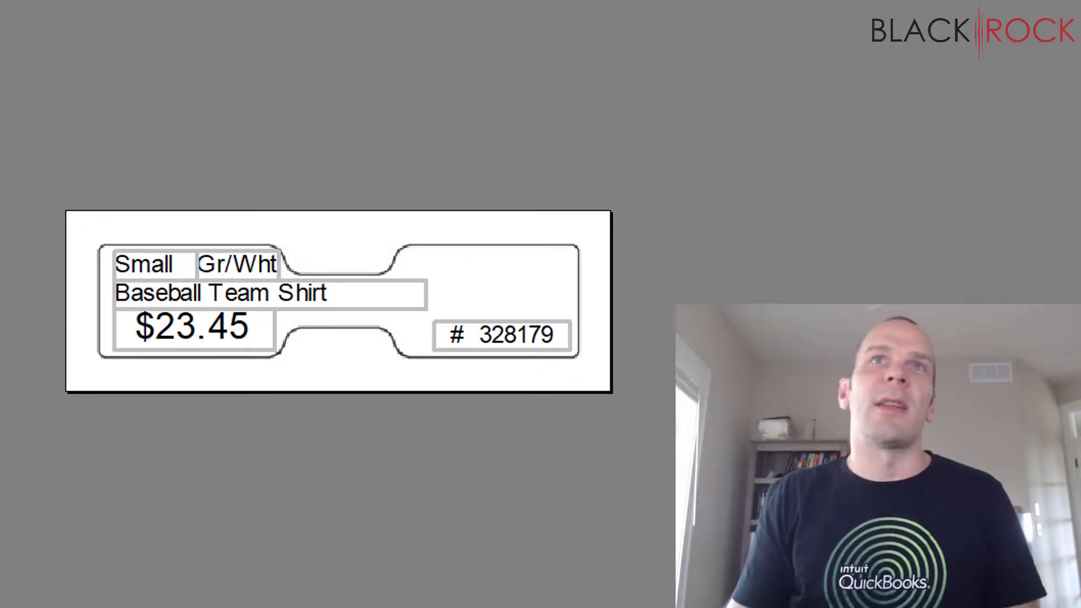
mouse_move(543, 288)
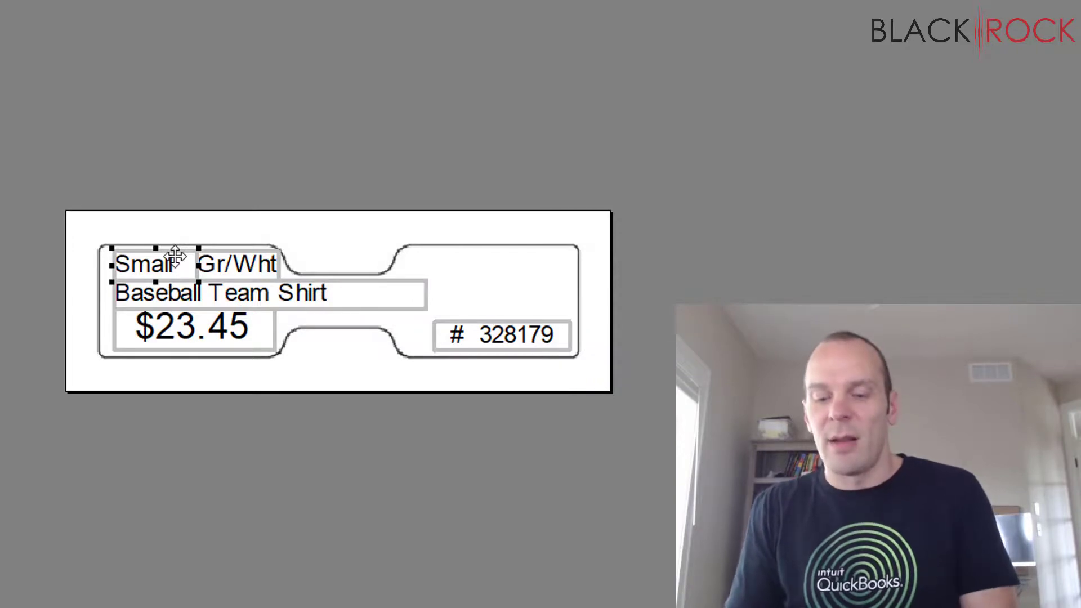
mouse_move(231, 270)
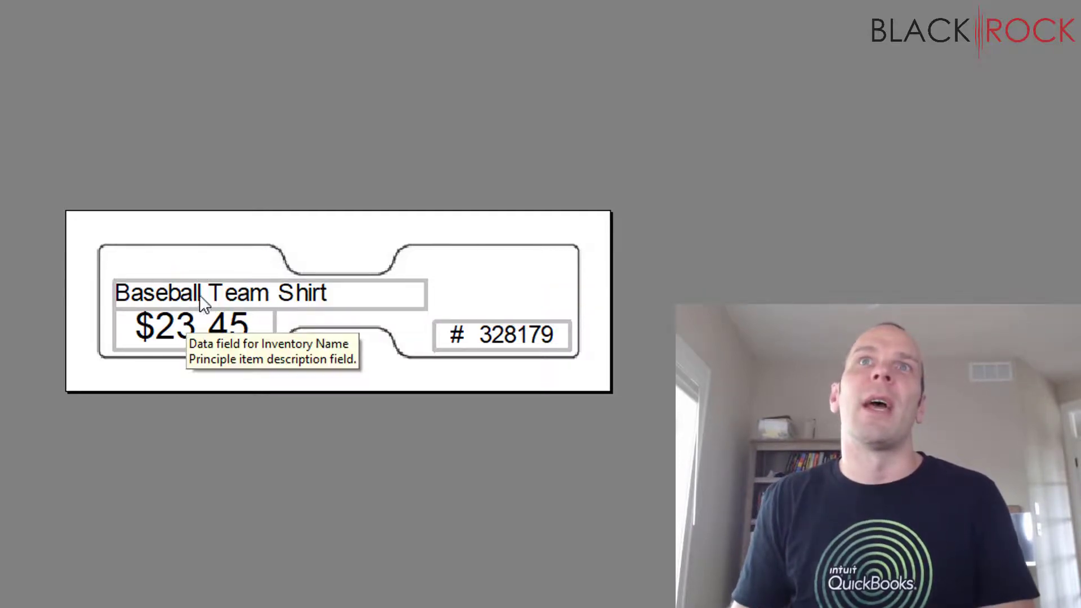
mouse_move(372, 295)
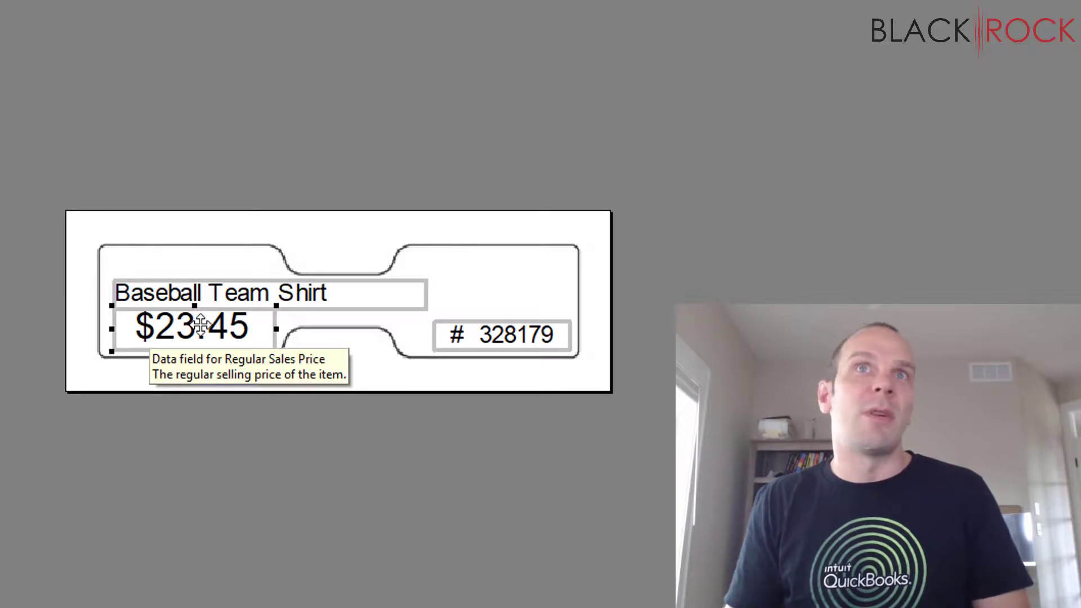
Step: Select the item number field on the jewelry tag layout
click(502, 336)
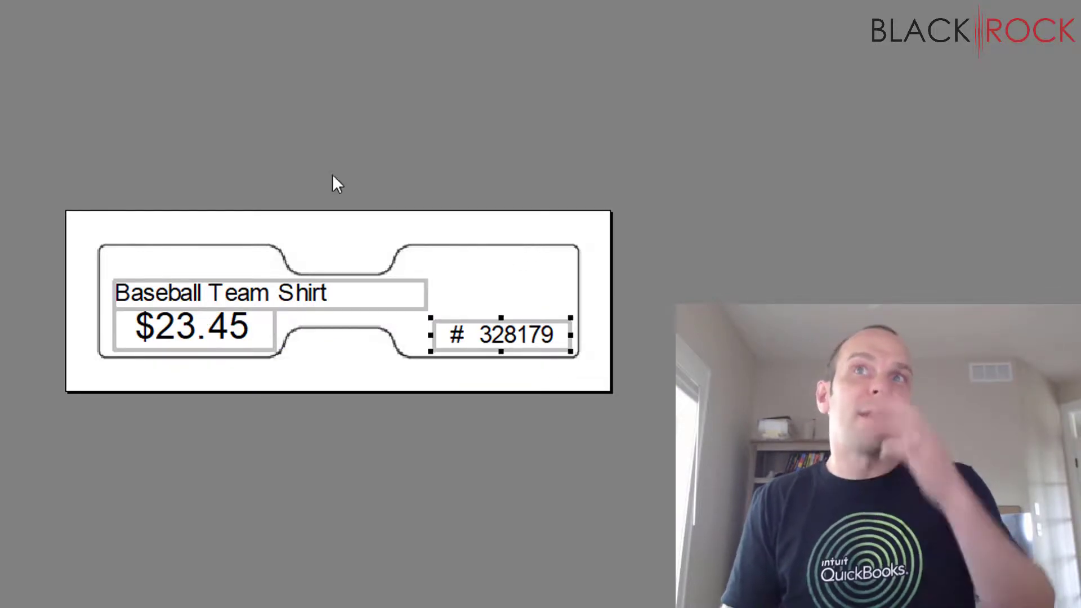
mouse_move(527, 276)
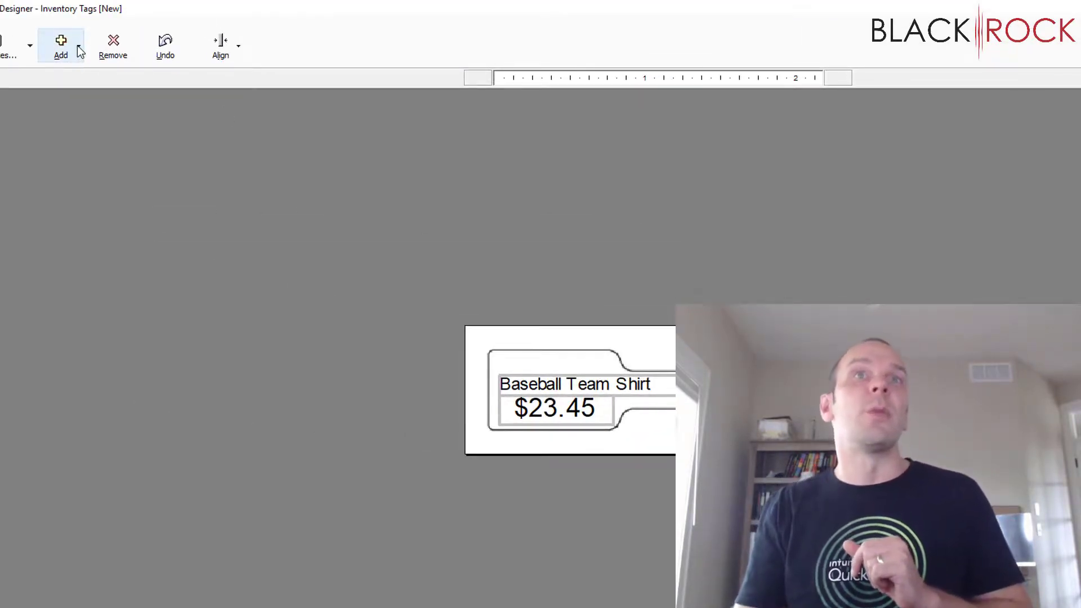
Step: Choose Add > Data Field or Group of Fields in the tag designer
click(61, 46)
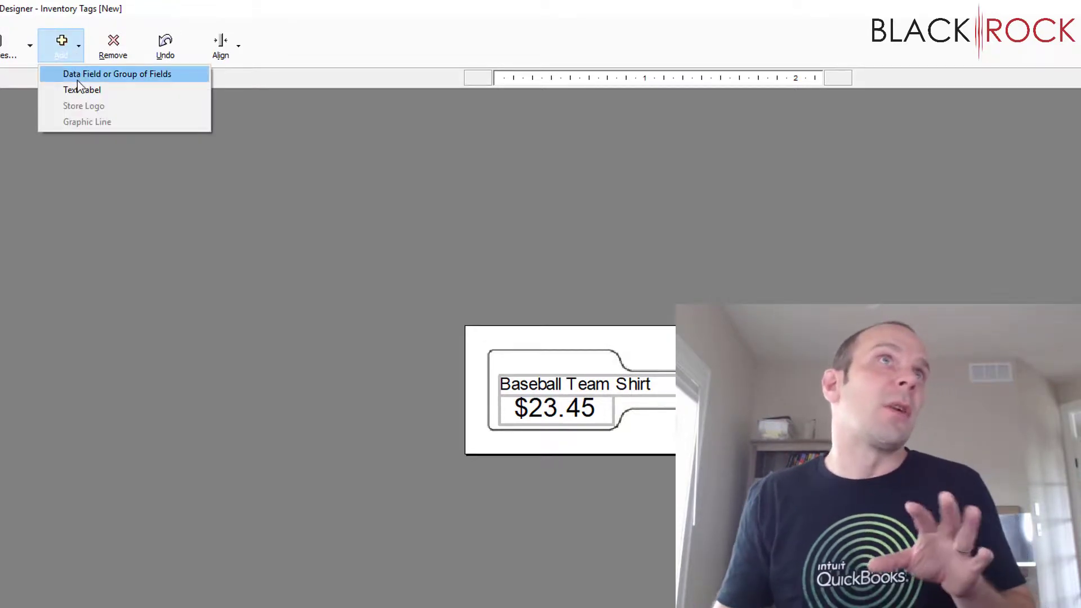
mouse_move(81, 89)
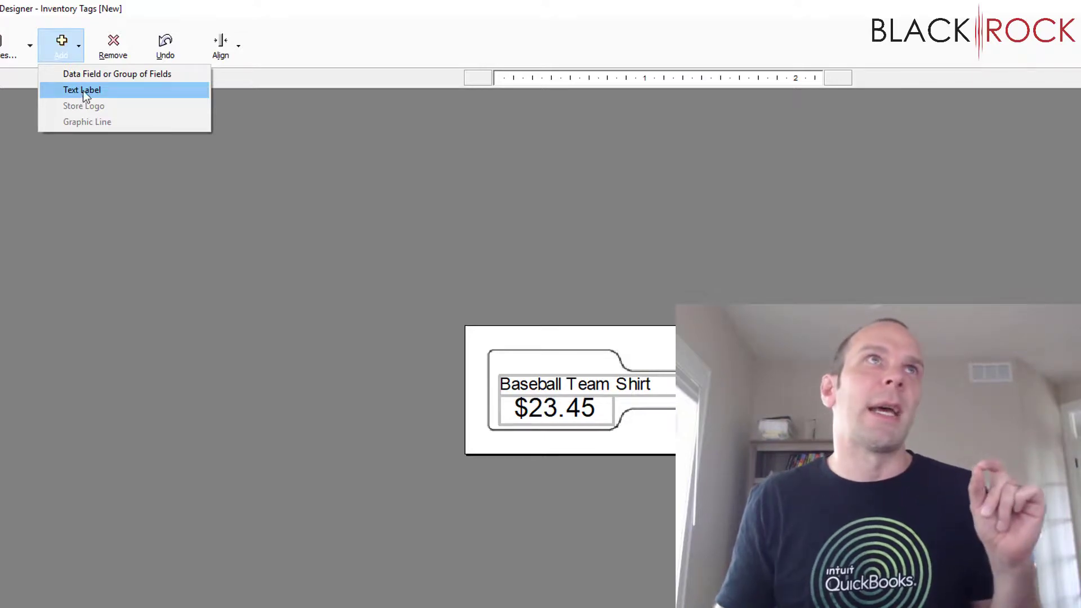
mouse_move(116, 74)
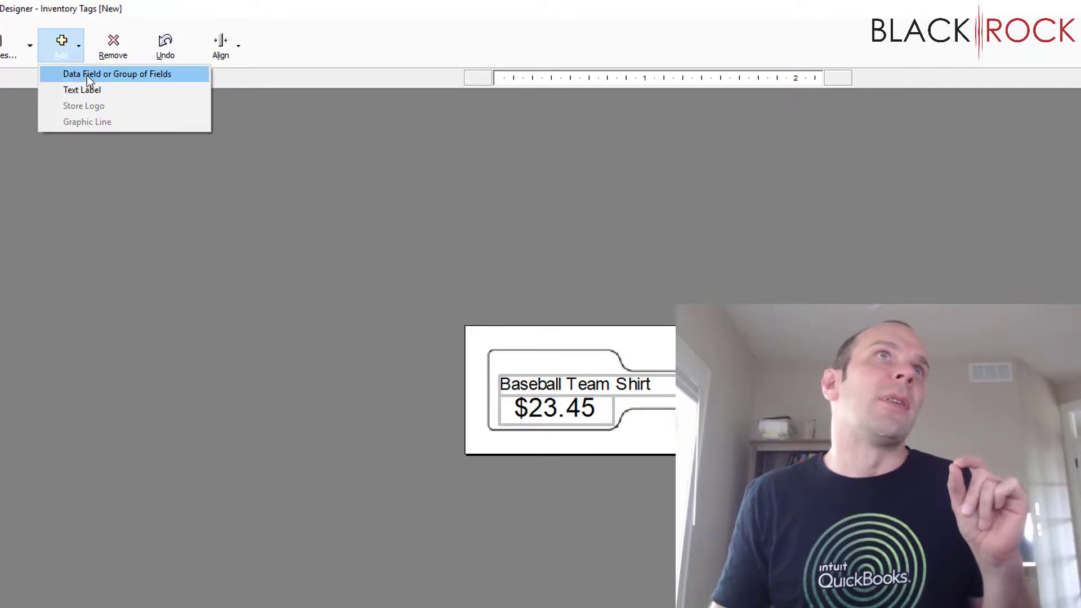
click(116, 74)
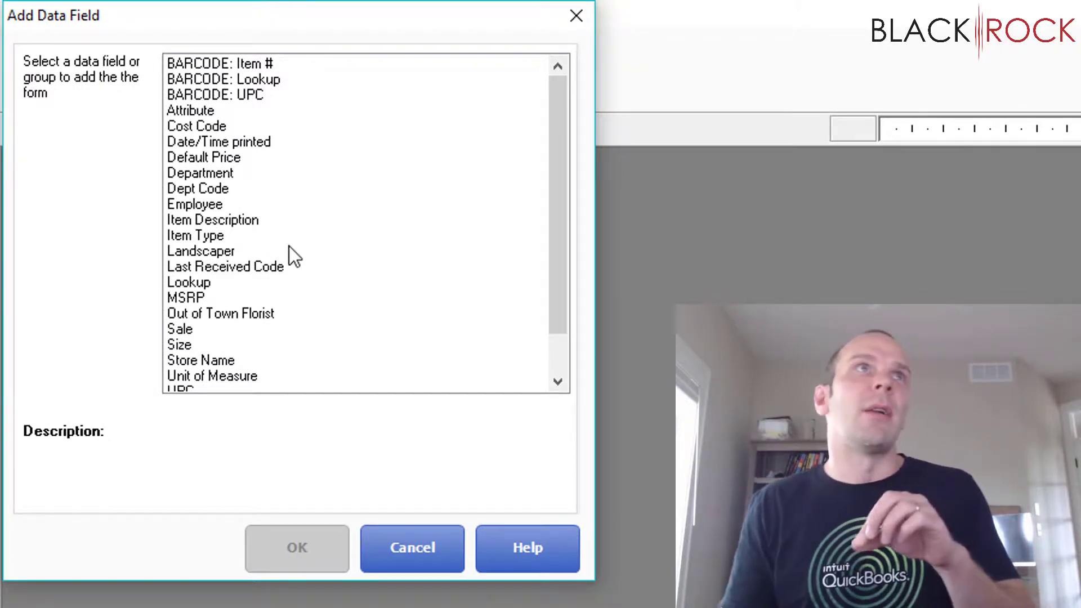
Step: Browse the data fields, read Vendor Code's description, and close the list
click(212, 219)
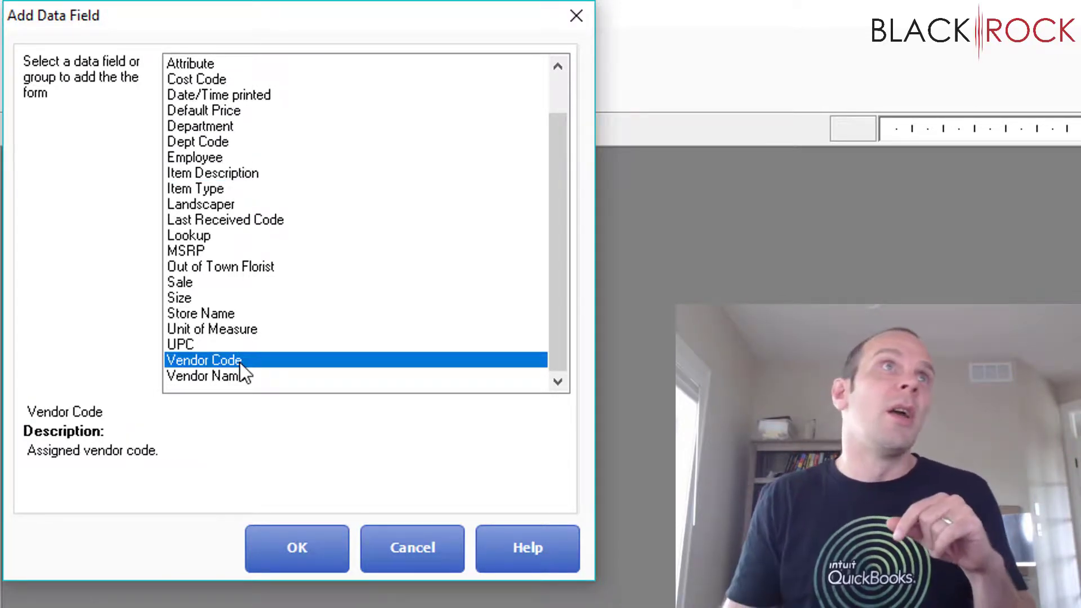
click(297, 548)
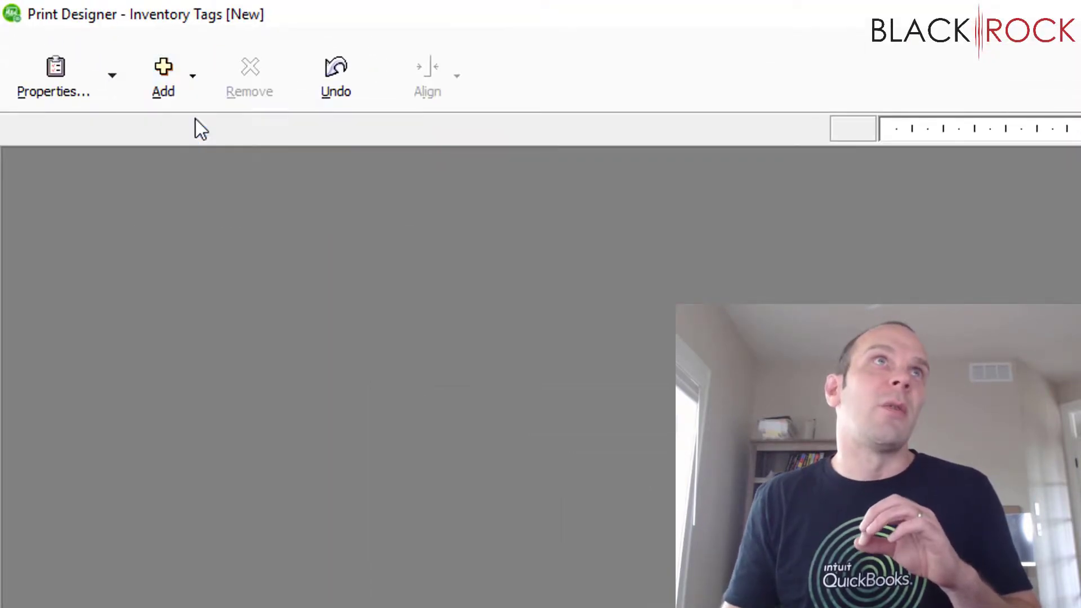
Step: Add the BARCODE: Item # data field to the jewelry tag after comparing barcode fields
click(162, 76)
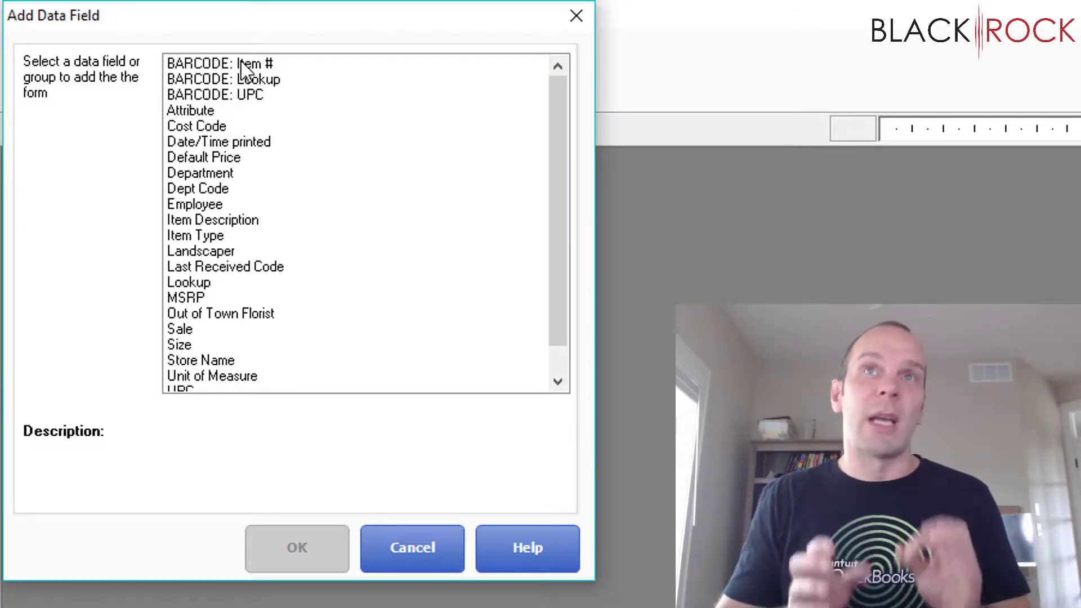
mouse_move(262, 107)
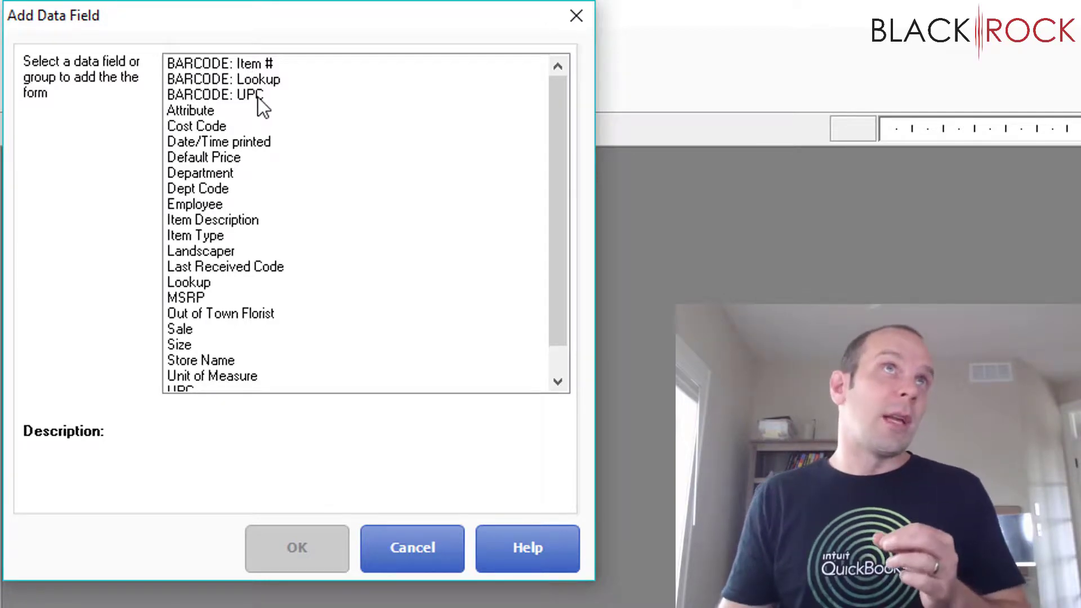
click(223, 94)
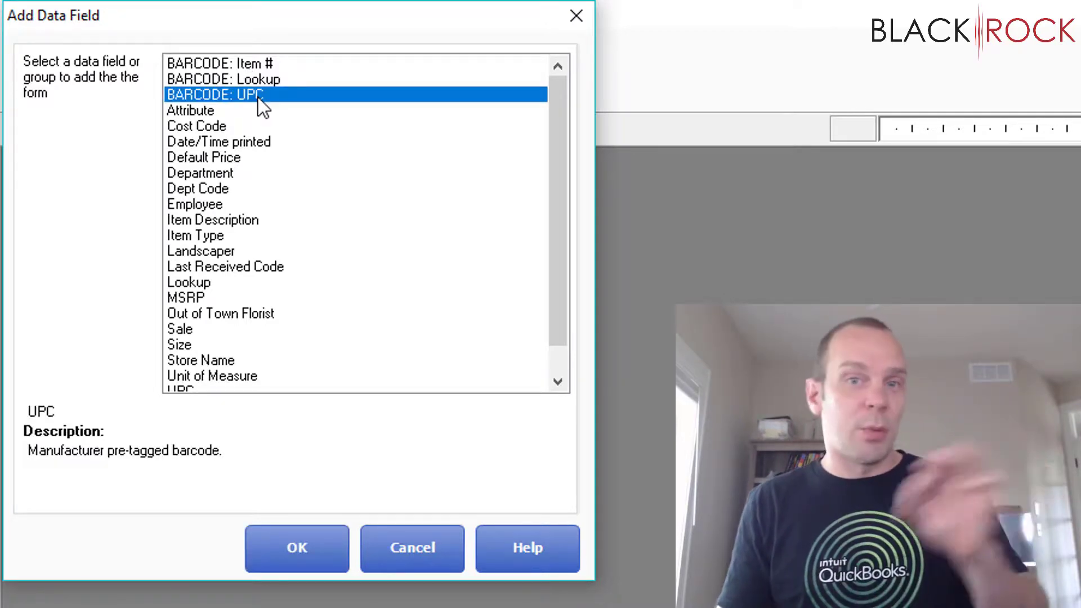
mouse_move(266, 124)
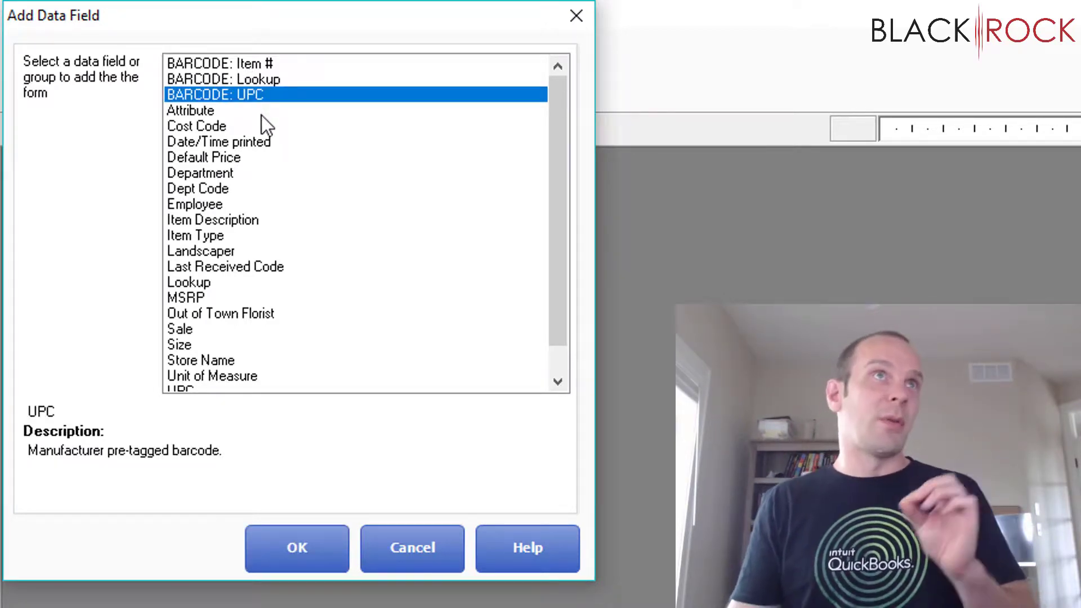
click(255, 79)
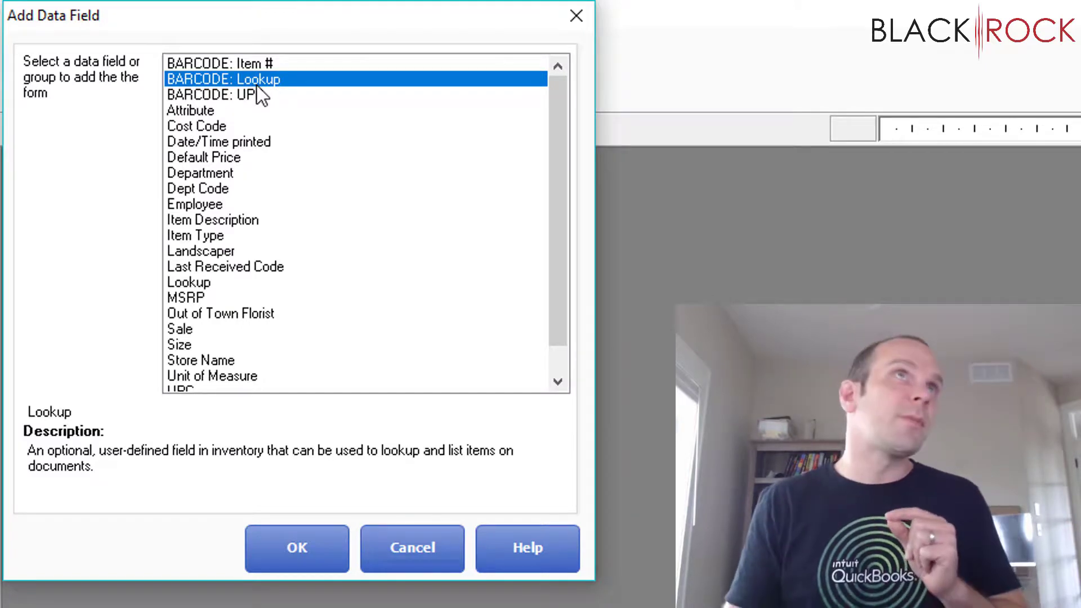
click(231, 62)
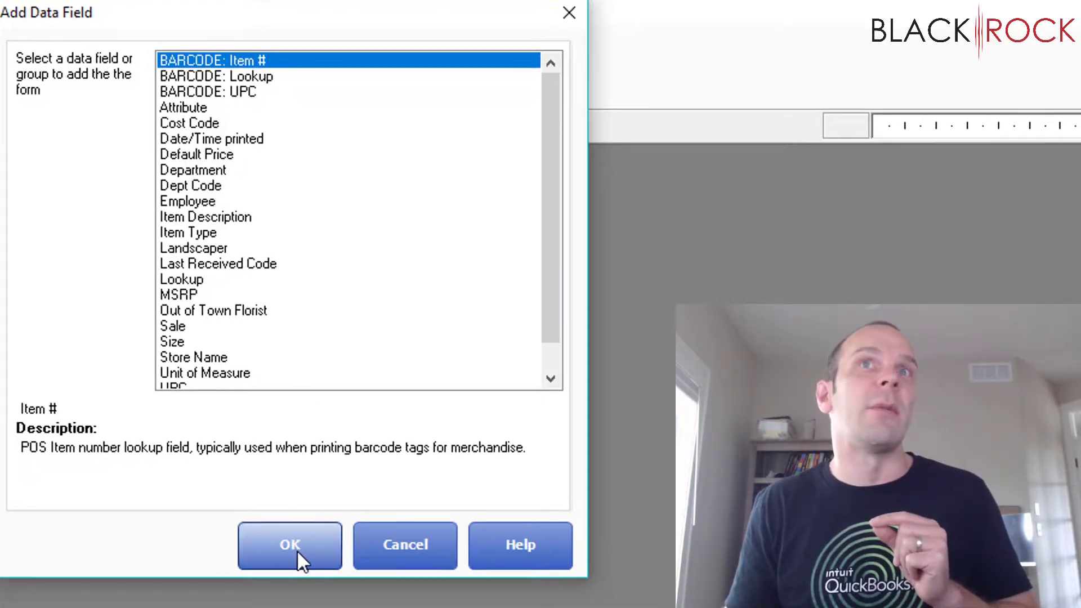
click(290, 544)
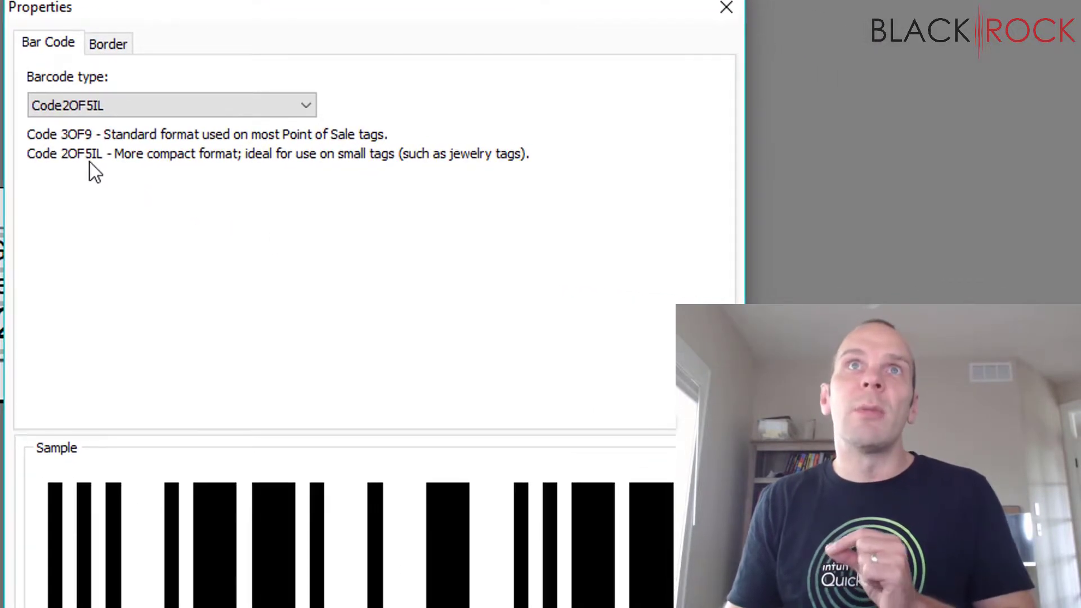
mouse_move(86, 169)
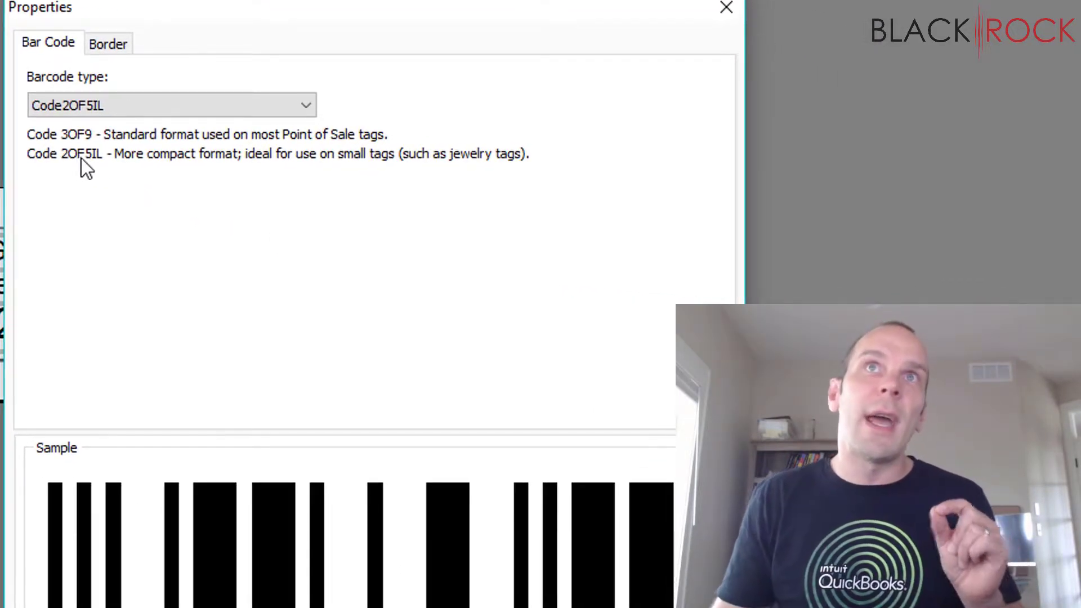
mouse_move(169, 169)
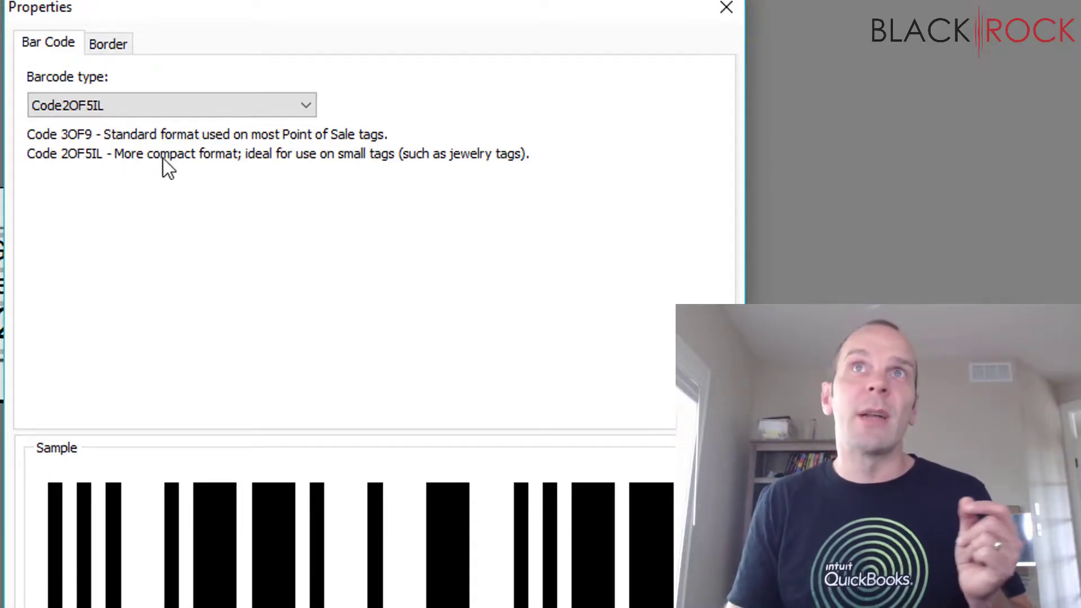
mouse_move(335, 167)
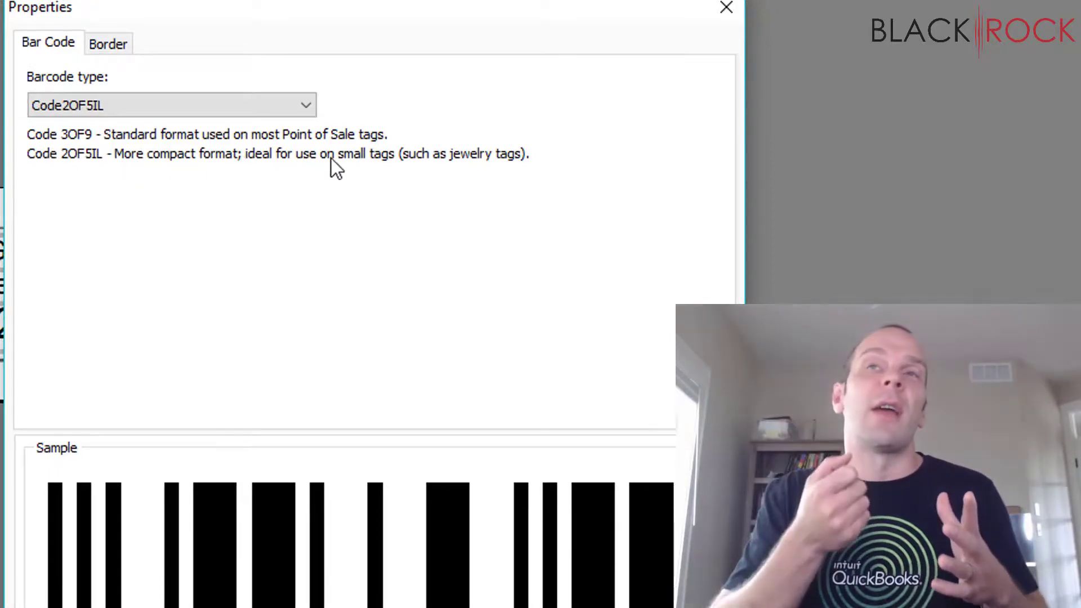
mouse_move(110, 141)
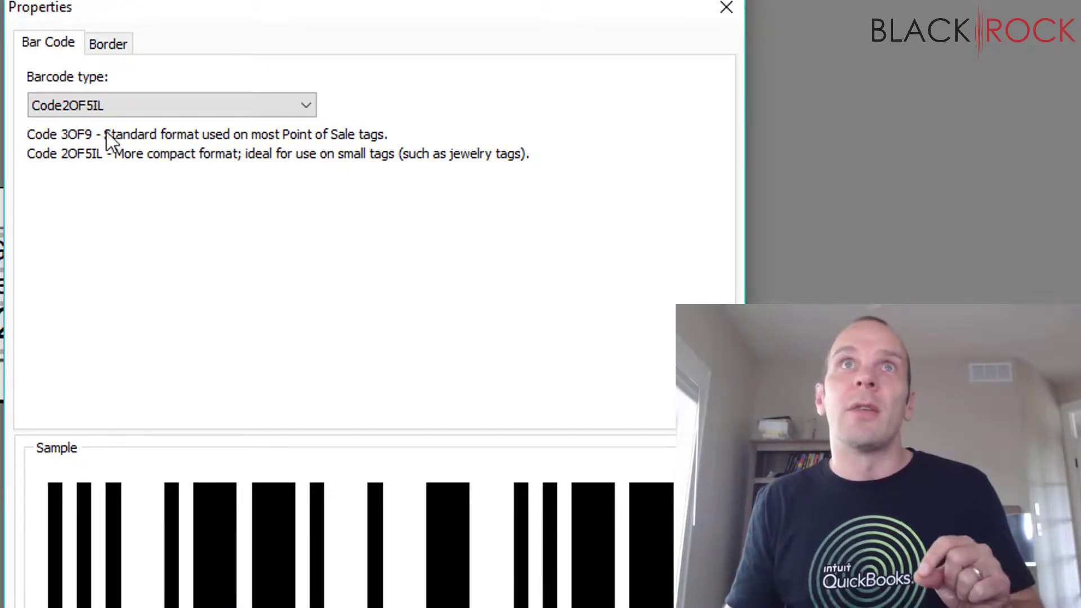
mouse_move(327, 347)
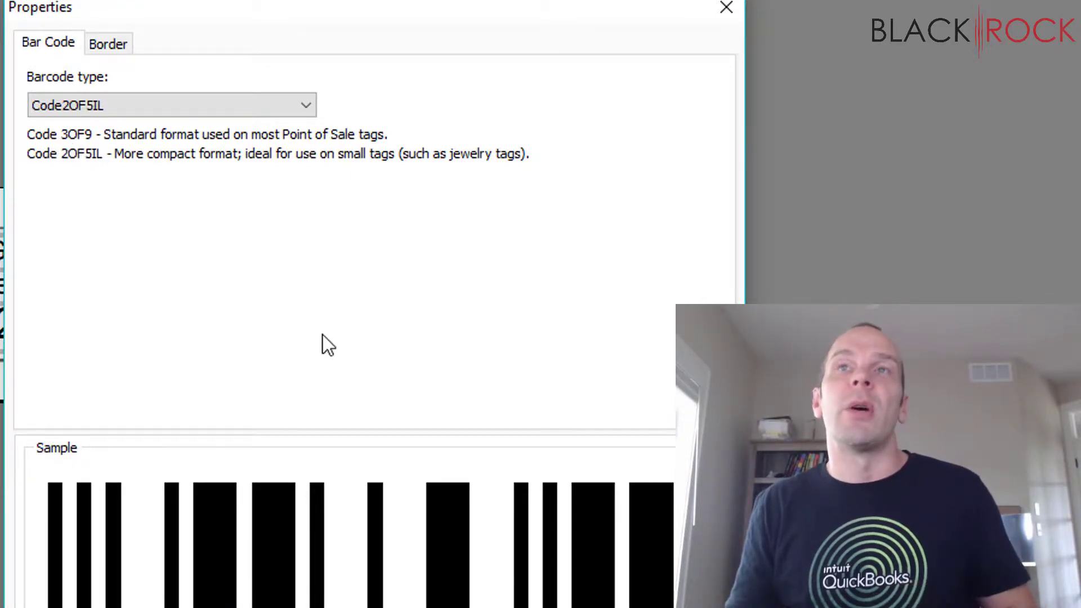
mouse_move(234, 200)
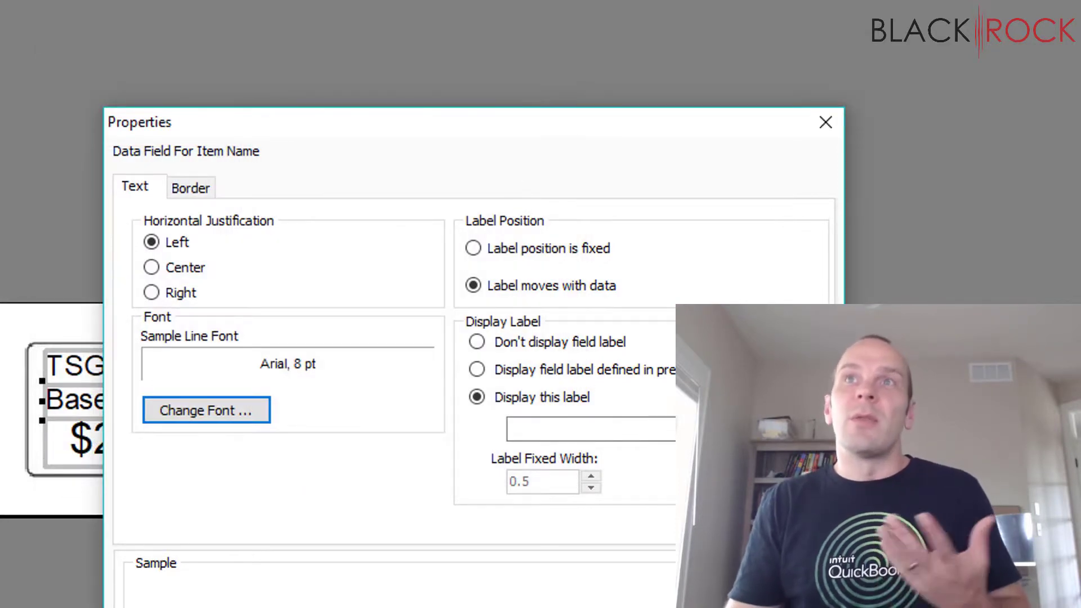
Step: Add a text element reading "Peter's Jewels" to the tag and open its font choices
click(824, 122)
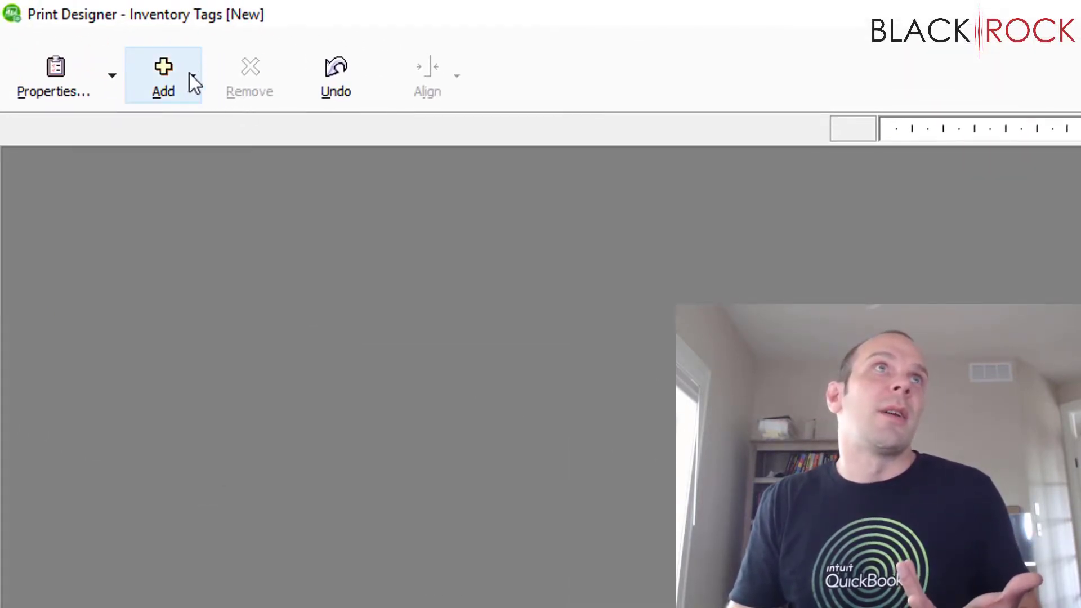
click(163, 76)
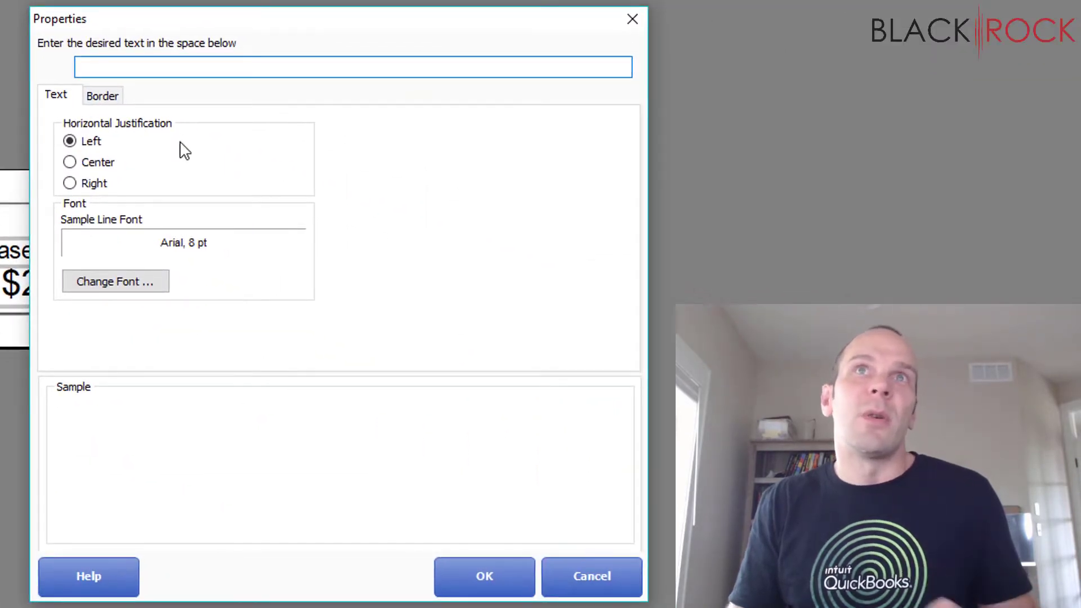
mouse_move(226, 238)
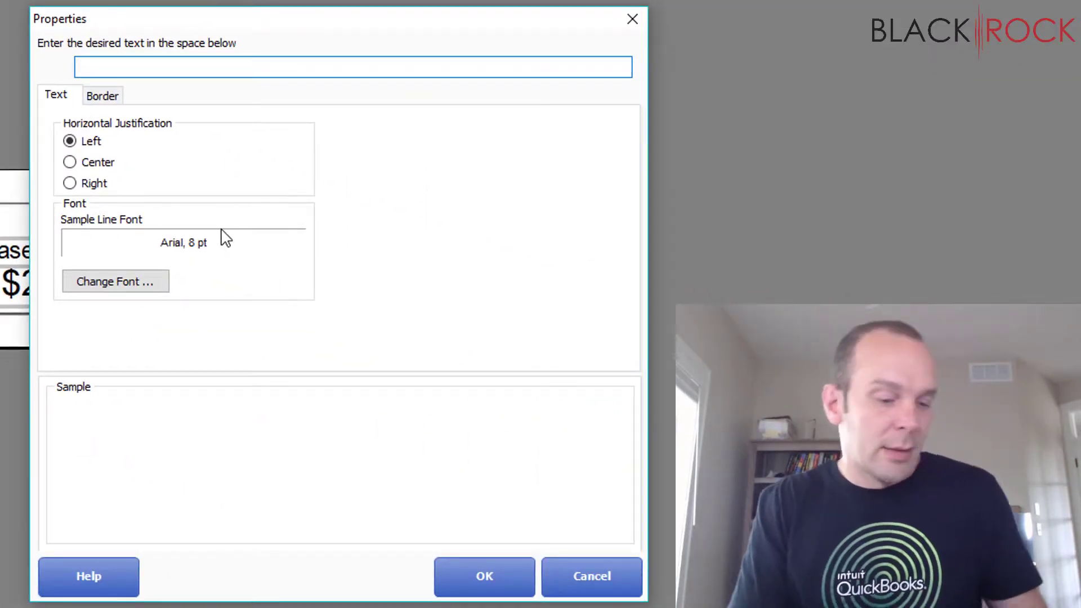
text(Peter)
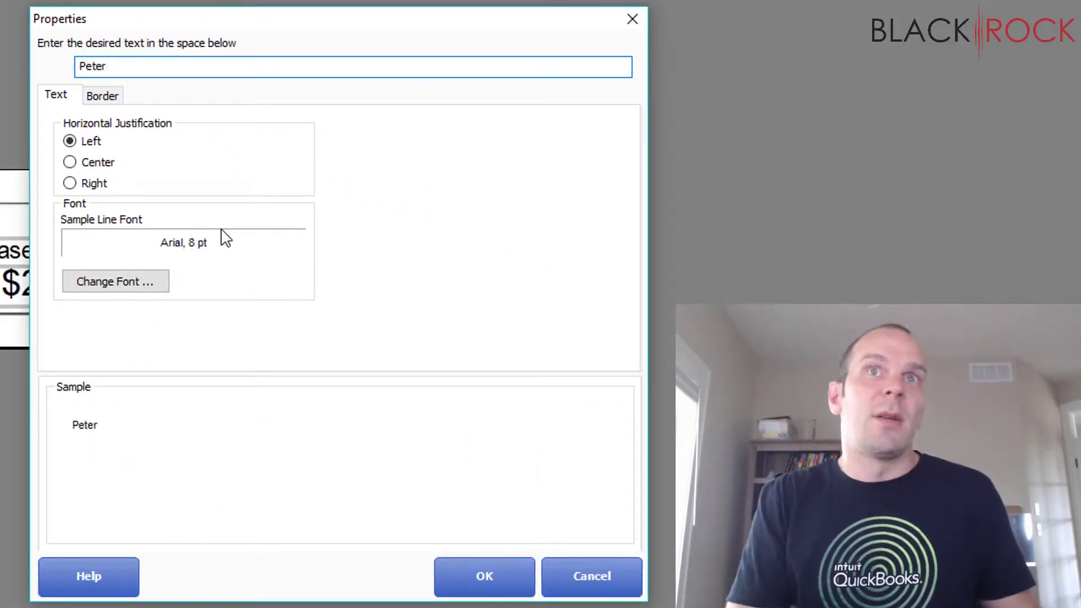
text('s Jew)
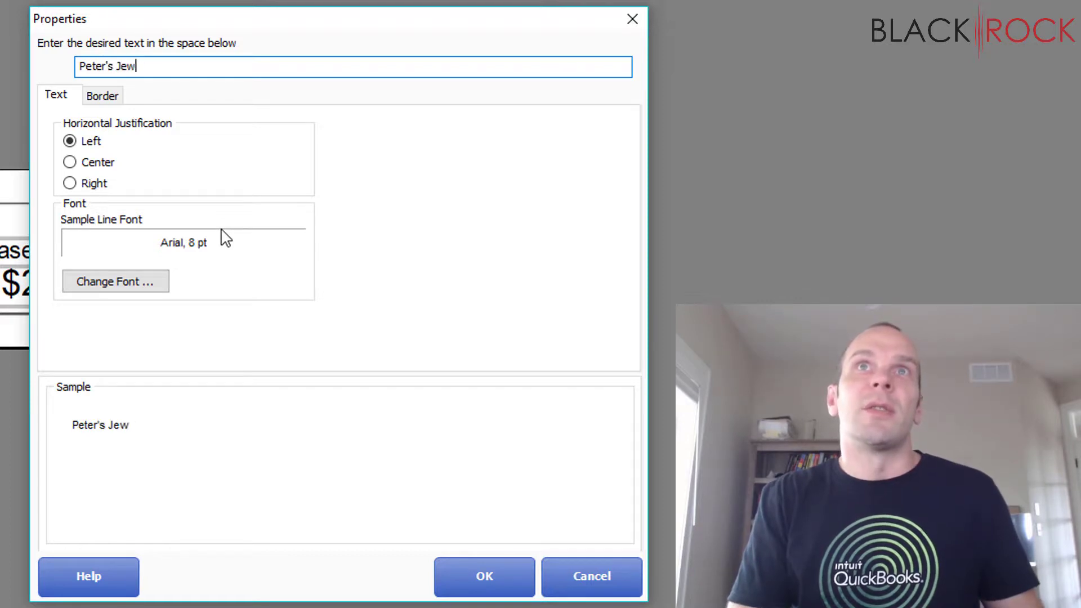
text(els)
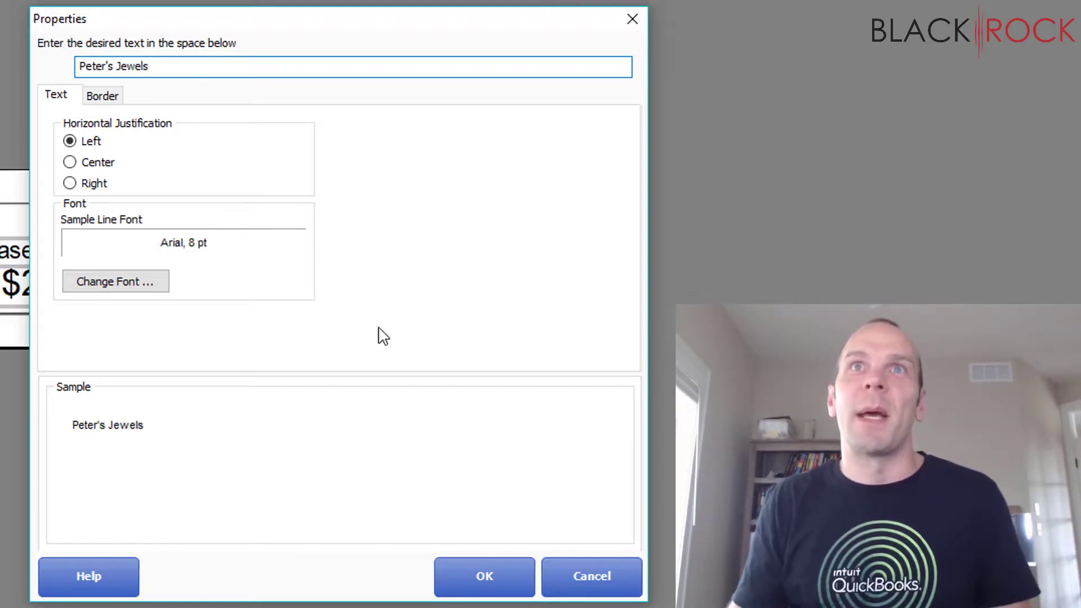
mouse_move(155, 269)
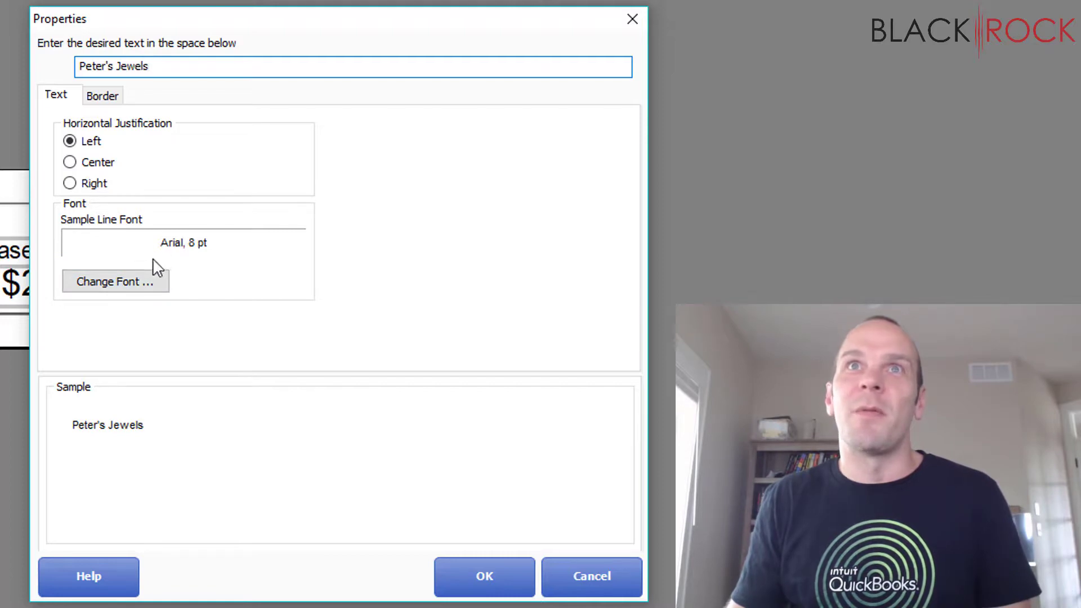
click(115, 282)
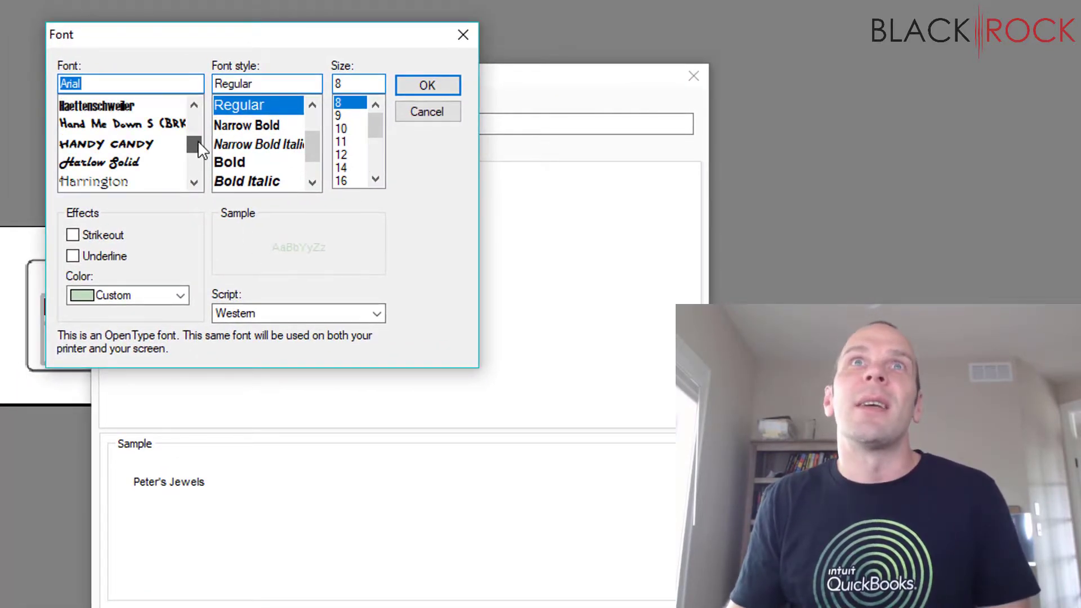
Step: Apply Handy Candy to the store name, then reopen its font and choose a script font
click(106, 144)
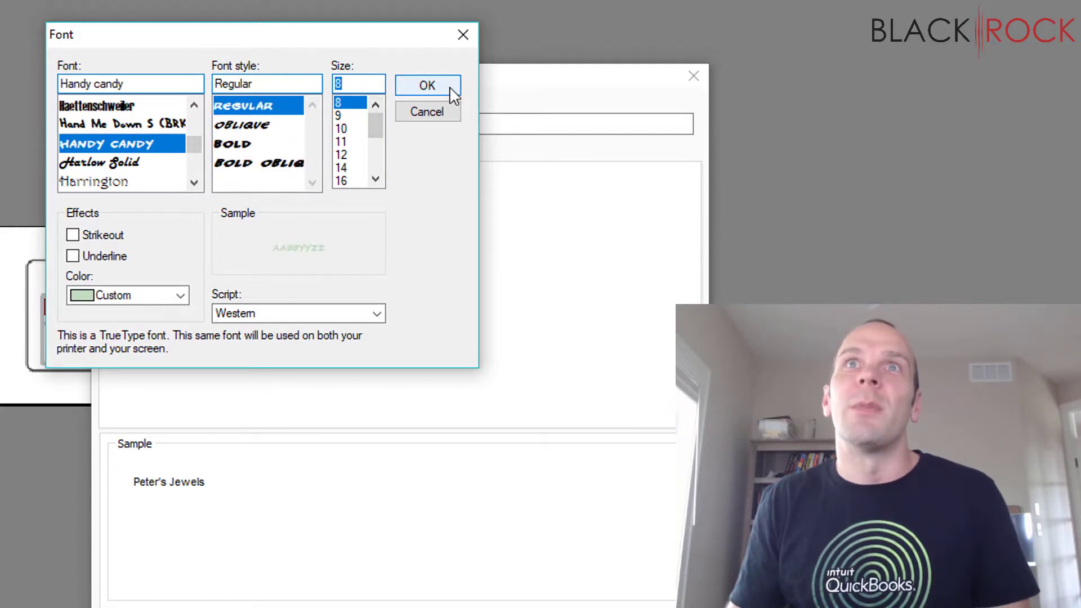
click(427, 86)
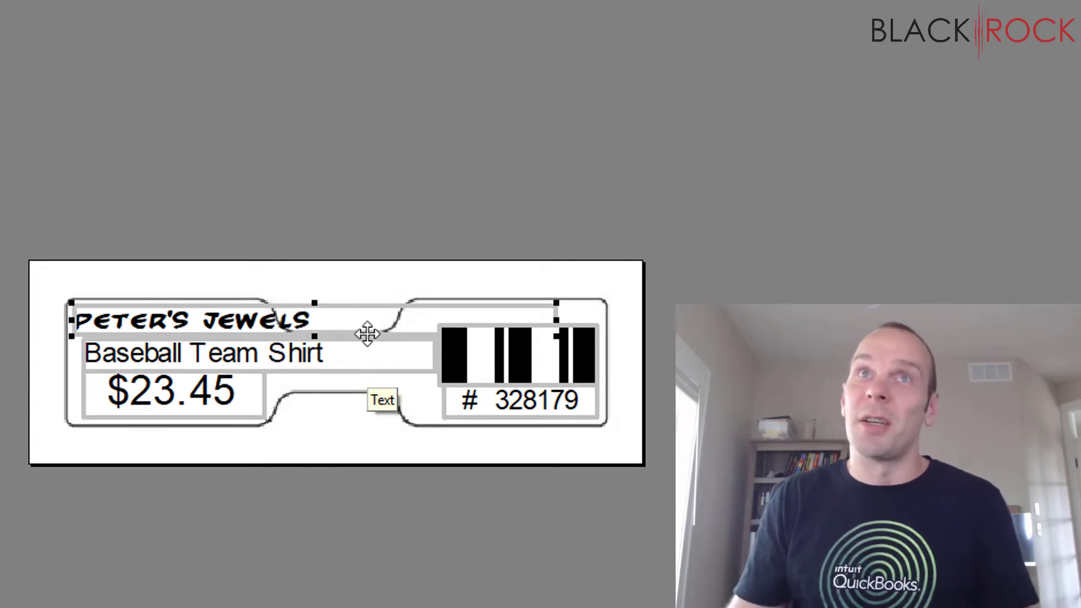
double_click(193, 321)
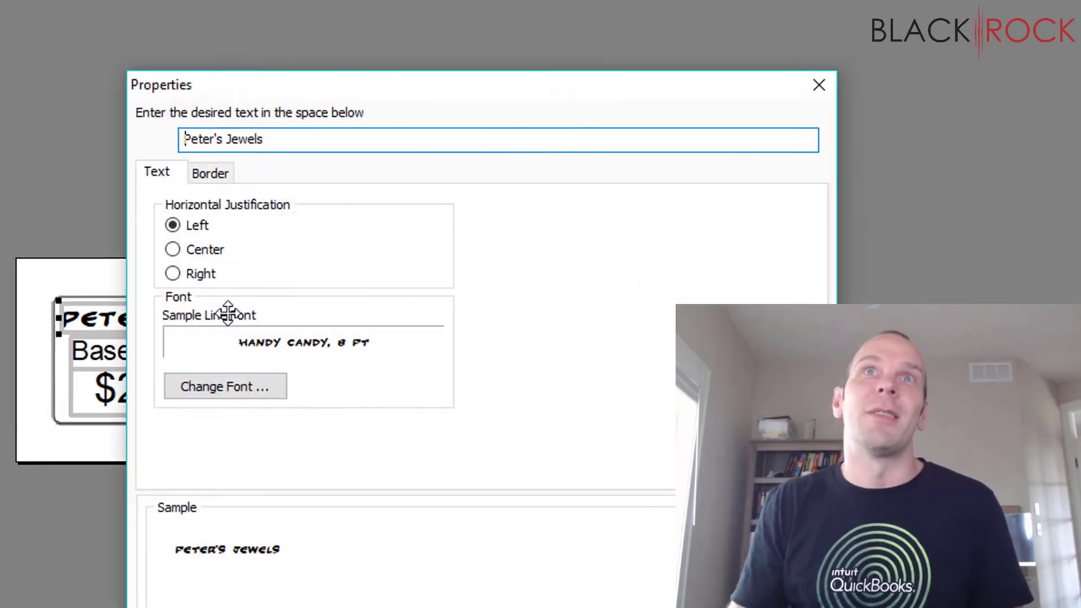
click(224, 386)
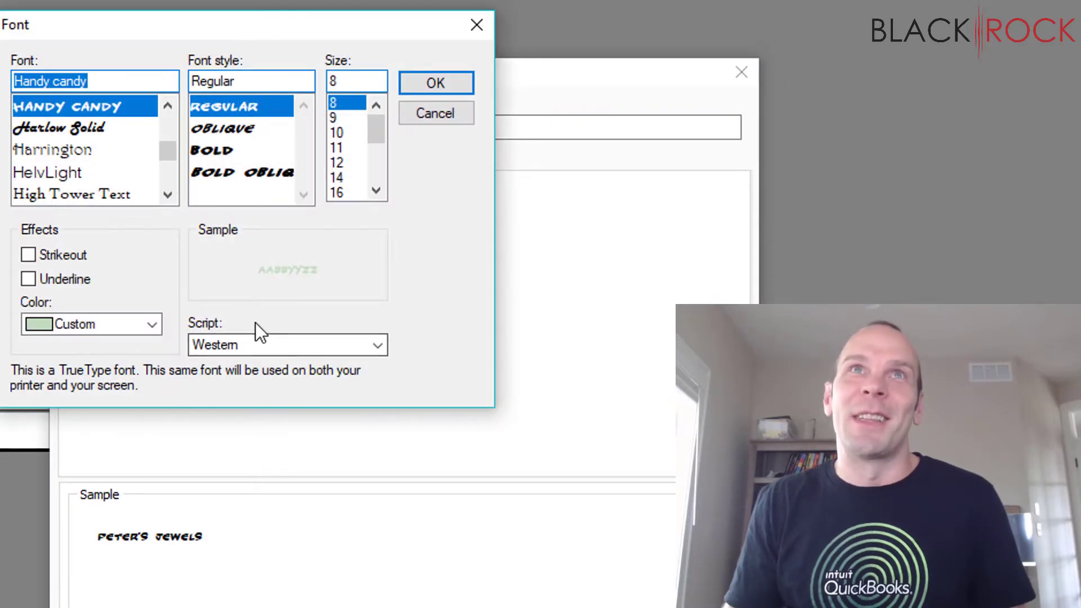
scroll(up, 3)
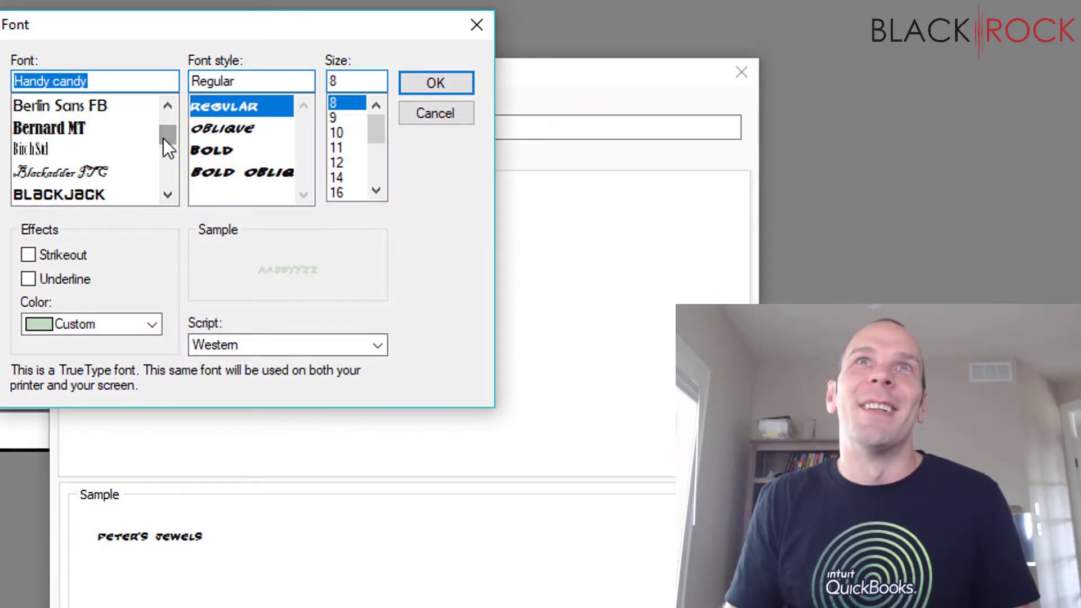
click(62, 172)
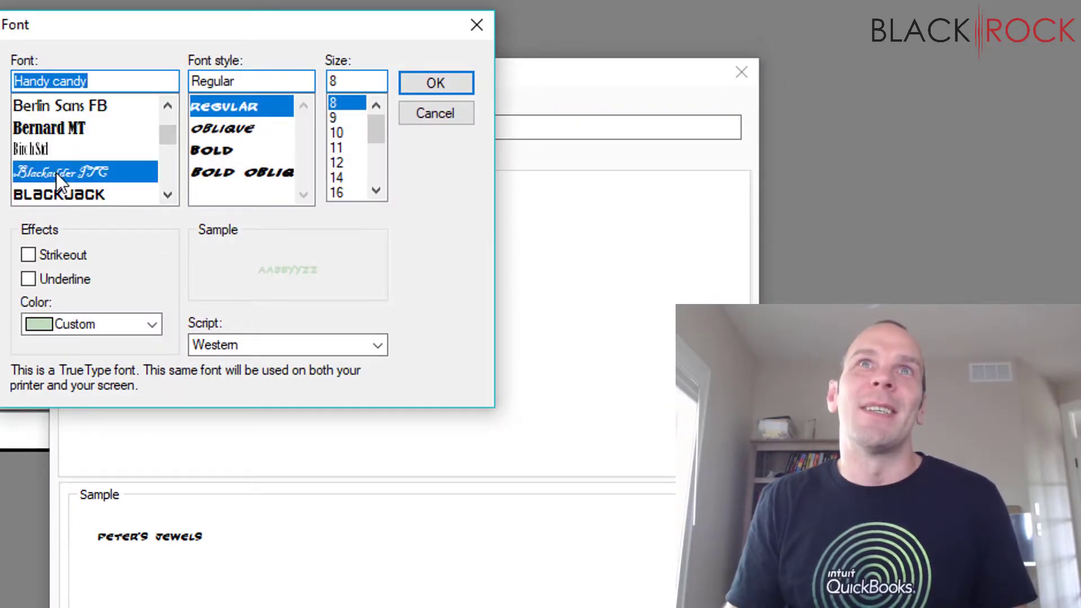
click(435, 83)
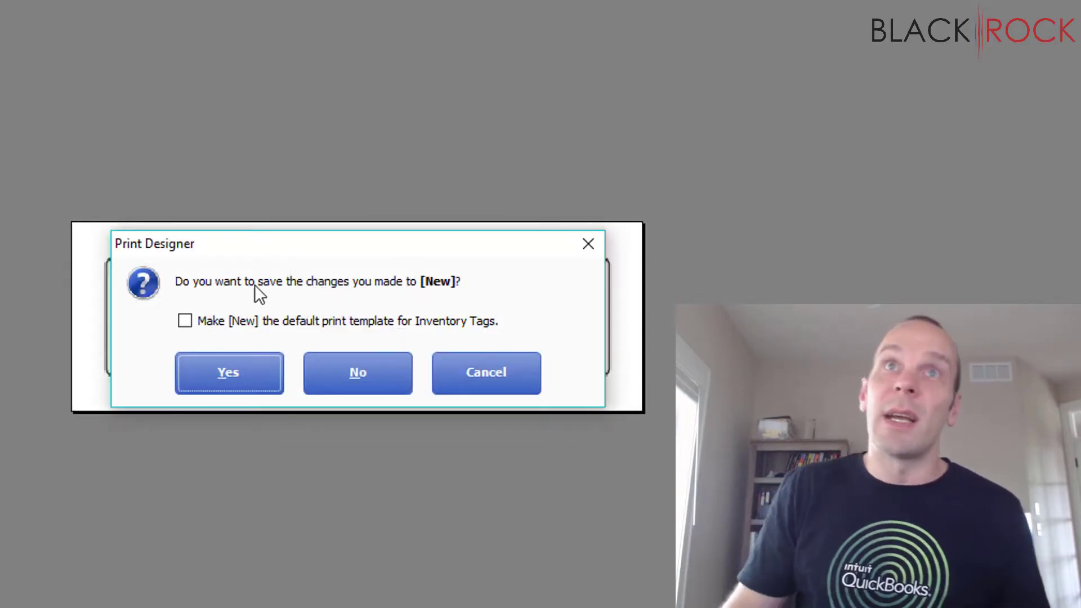
mouse_move(363, 329)
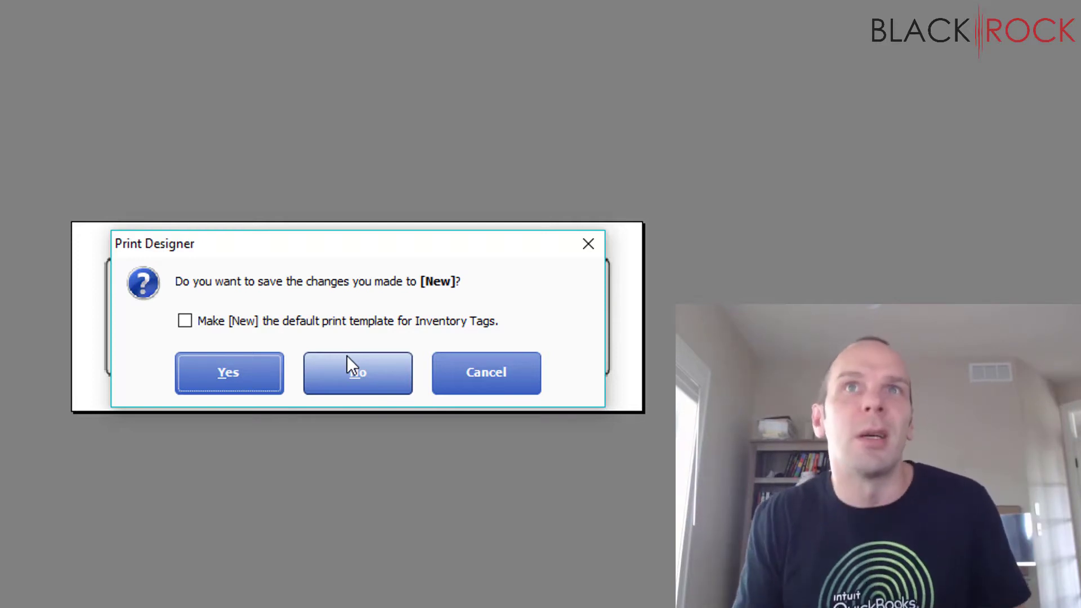
mouse_move(326, 348)
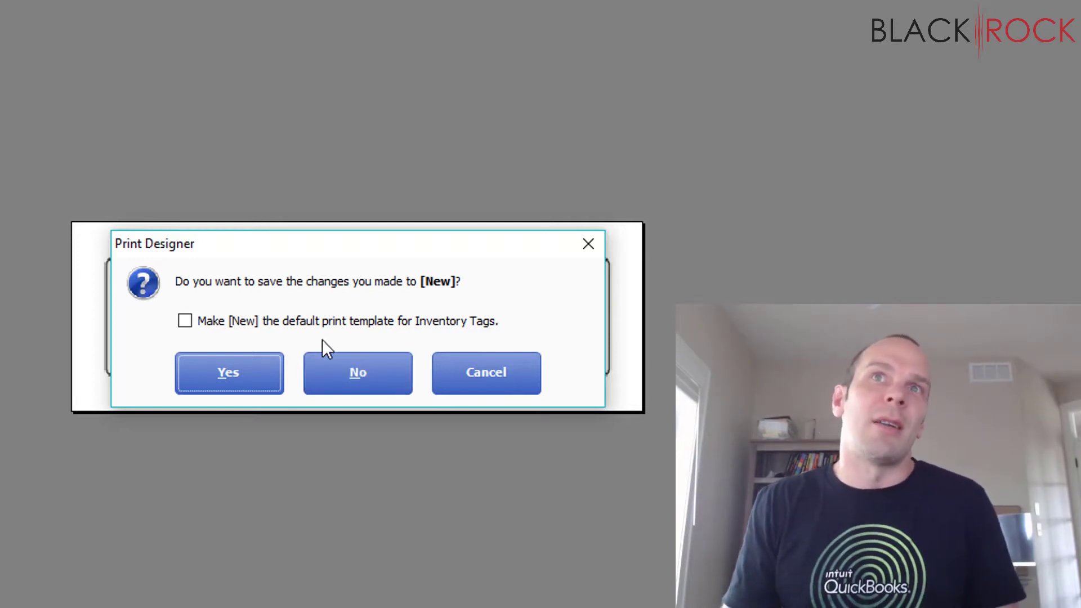
mouse_move(255, 382)
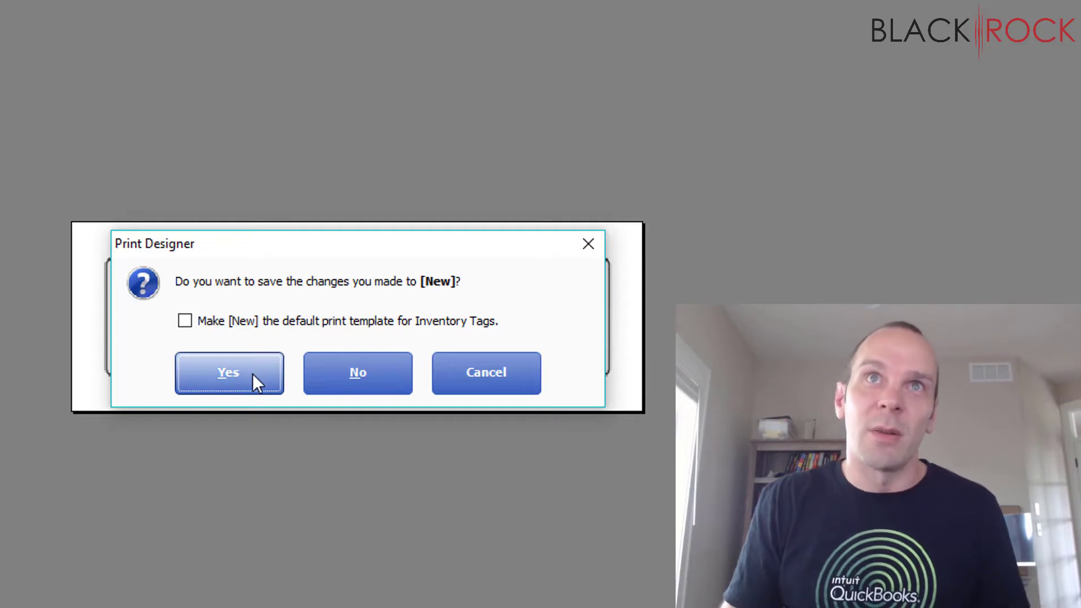
Step: Confirm saving changes and name the new tag template "Peter Jewelry"
click(228, 373)
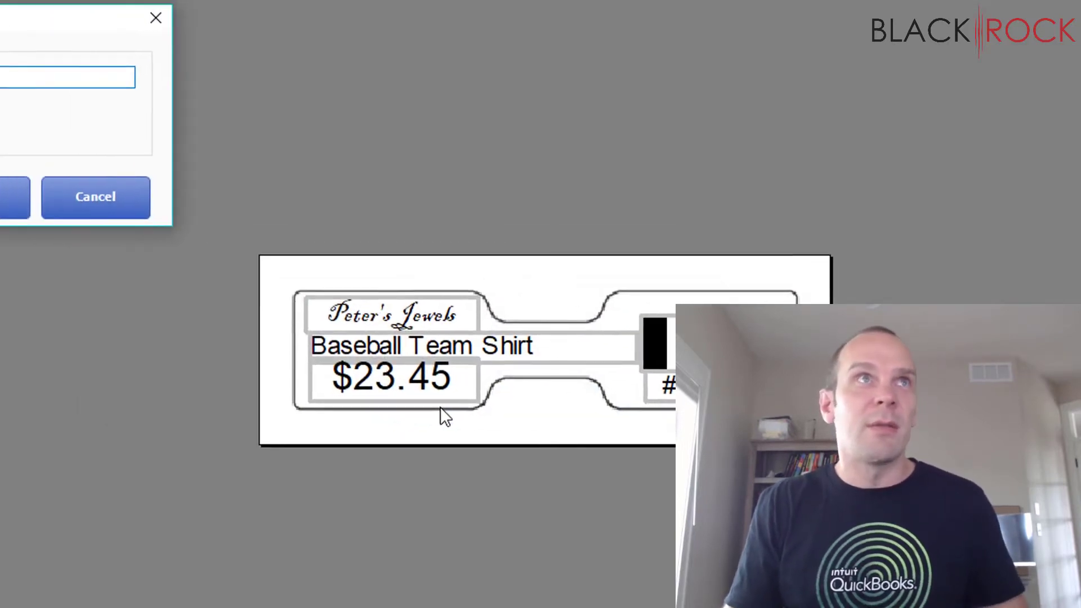
text(Pe)
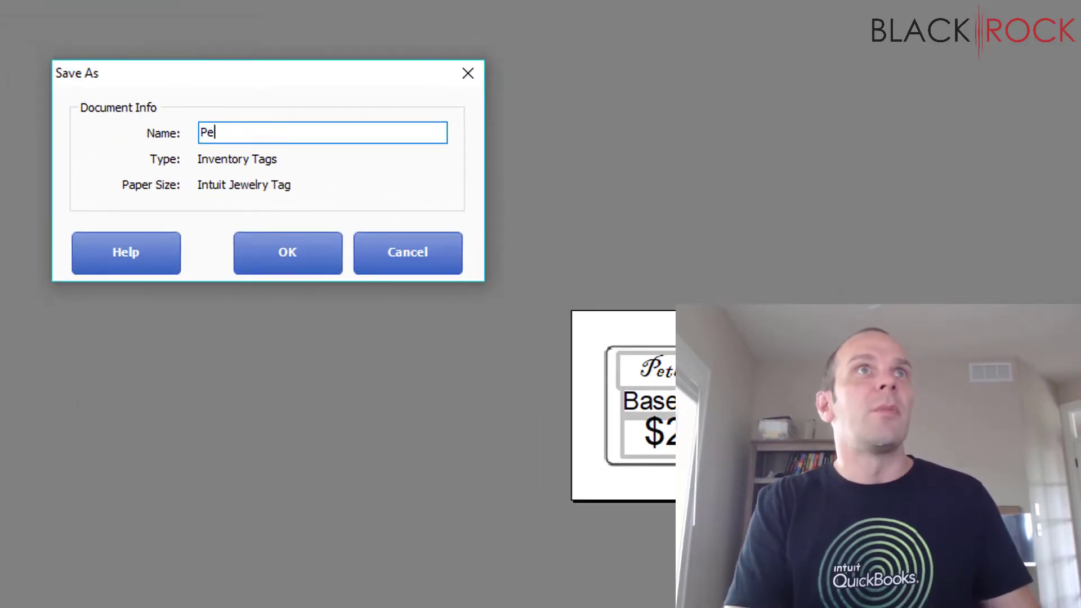
text(ter Jewelry)
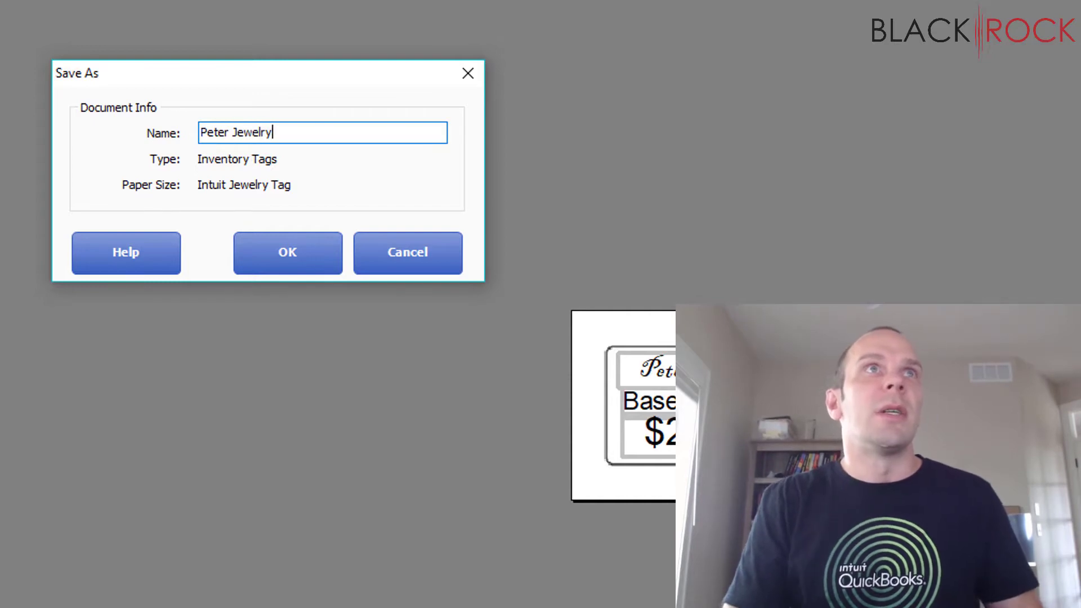
click(287, 252)
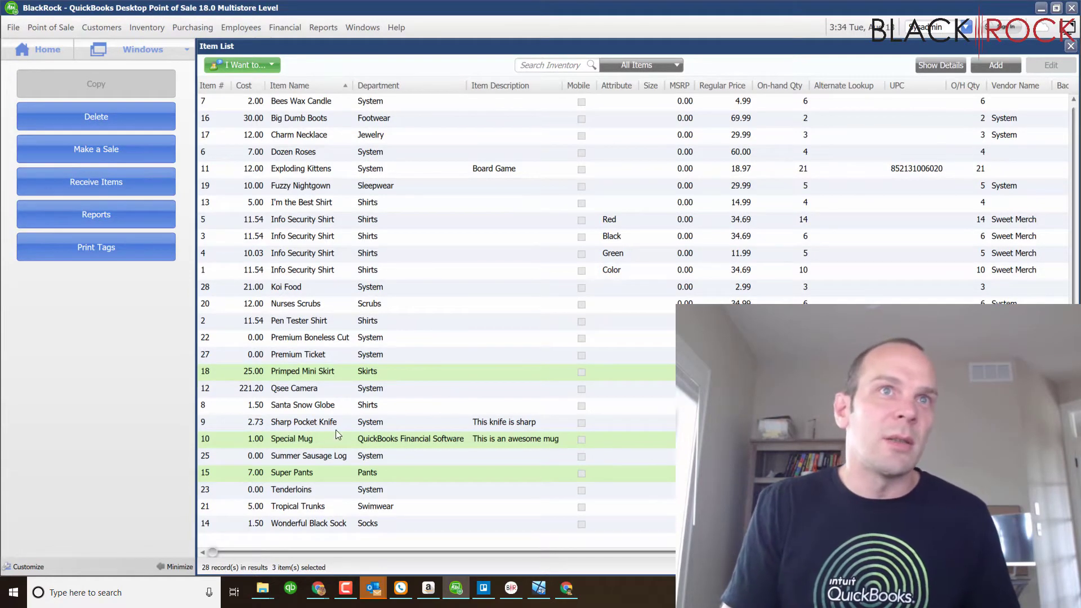
Step: Select Sharp Pocket Knife and Koi Food and start printing their tags
click(304, 422)
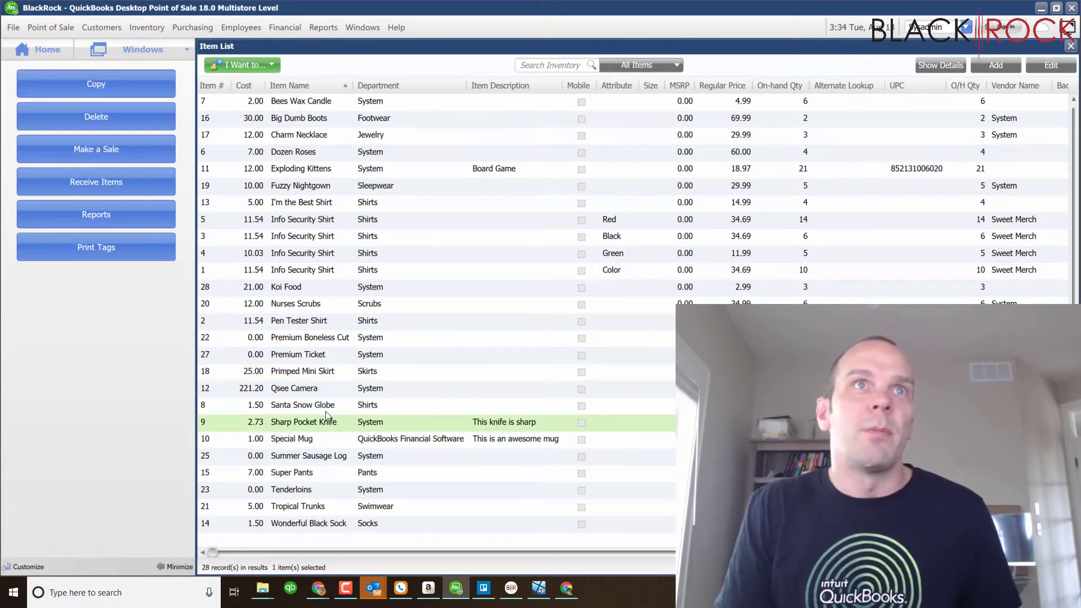
click(285, 286)
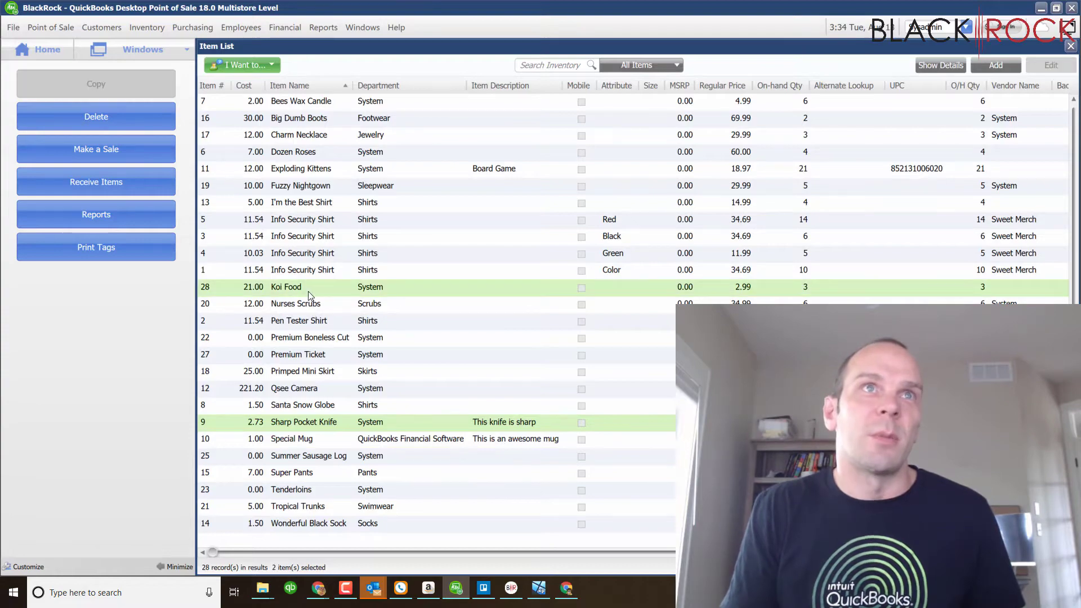
mouse_move(596, 350)
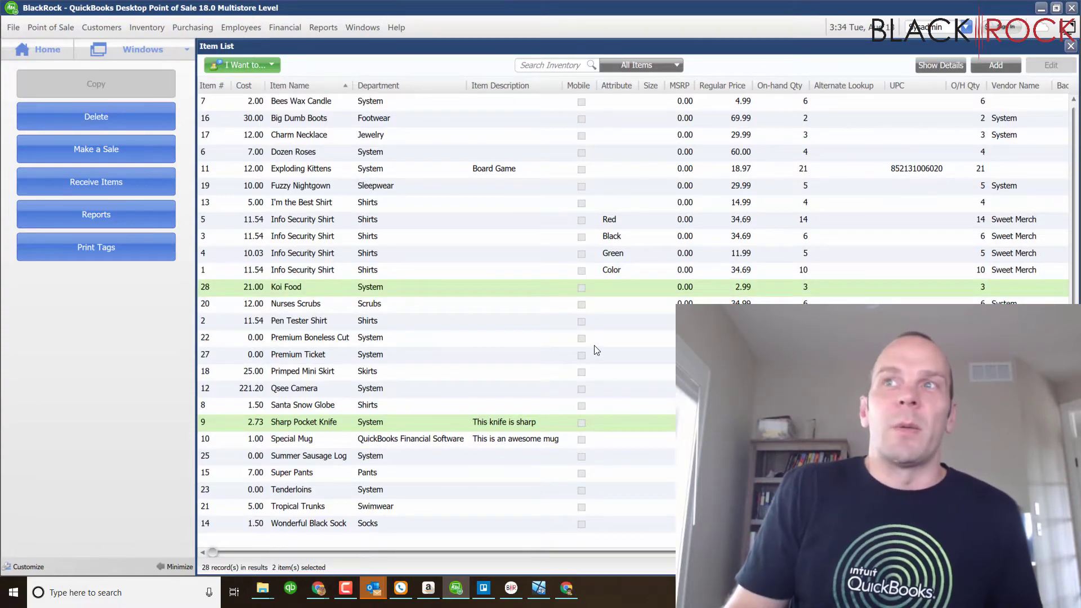
click(96, 247)
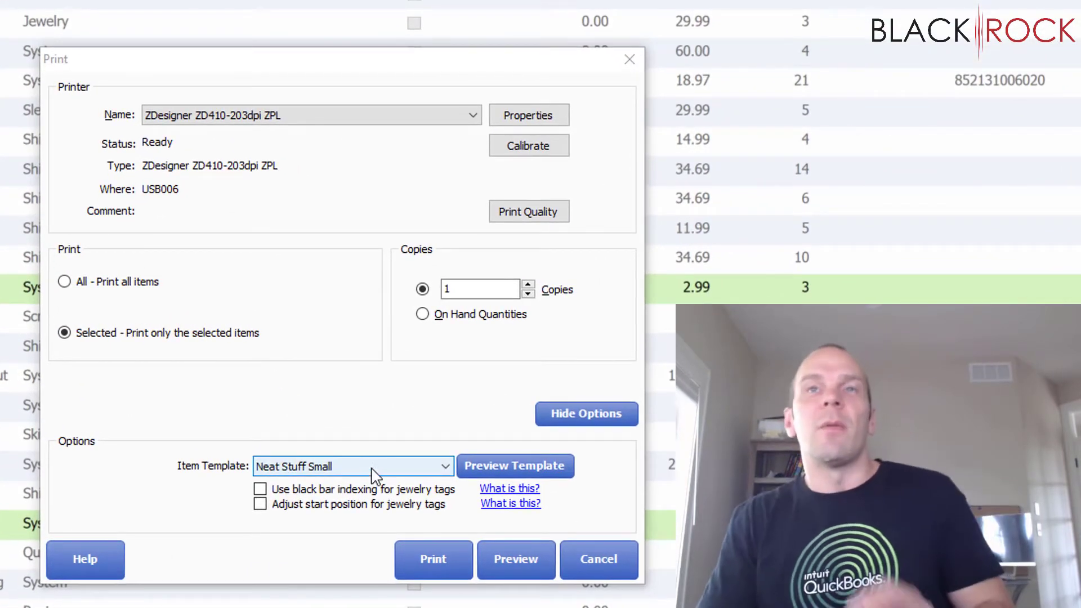
Step: Print 3 tag copies per item using Peter Jewelry, black bar indexing, no start-position adjustment
click(445, 466)
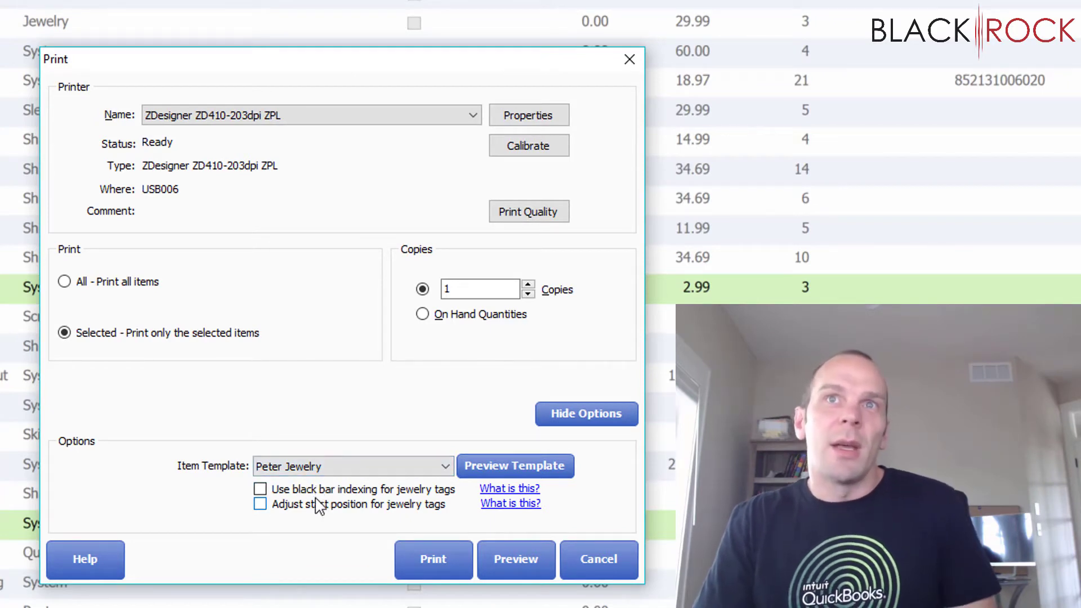
click(260, 504)
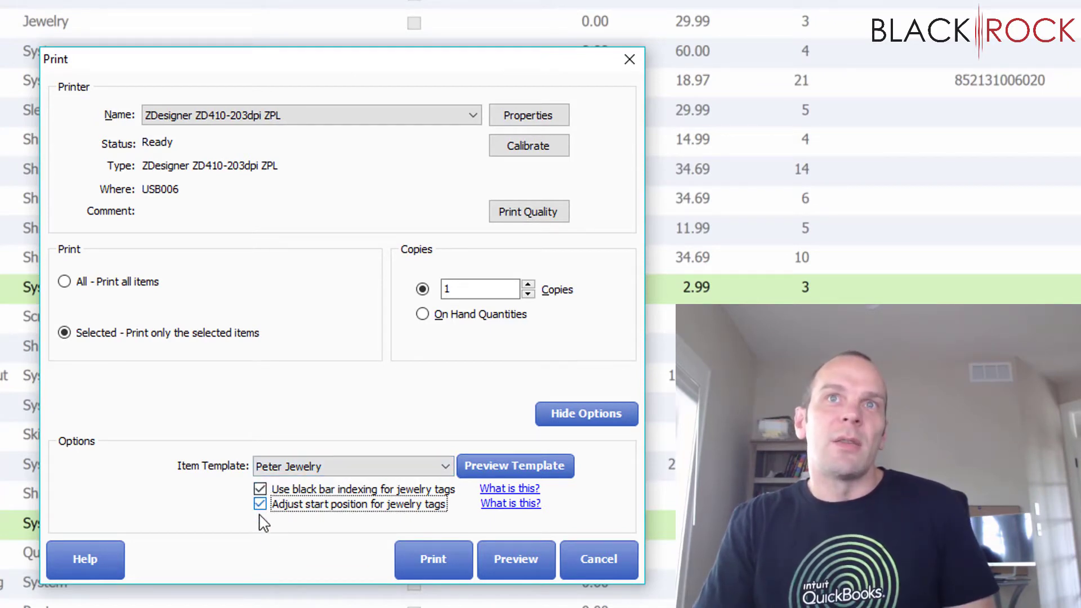
click(260, 504)
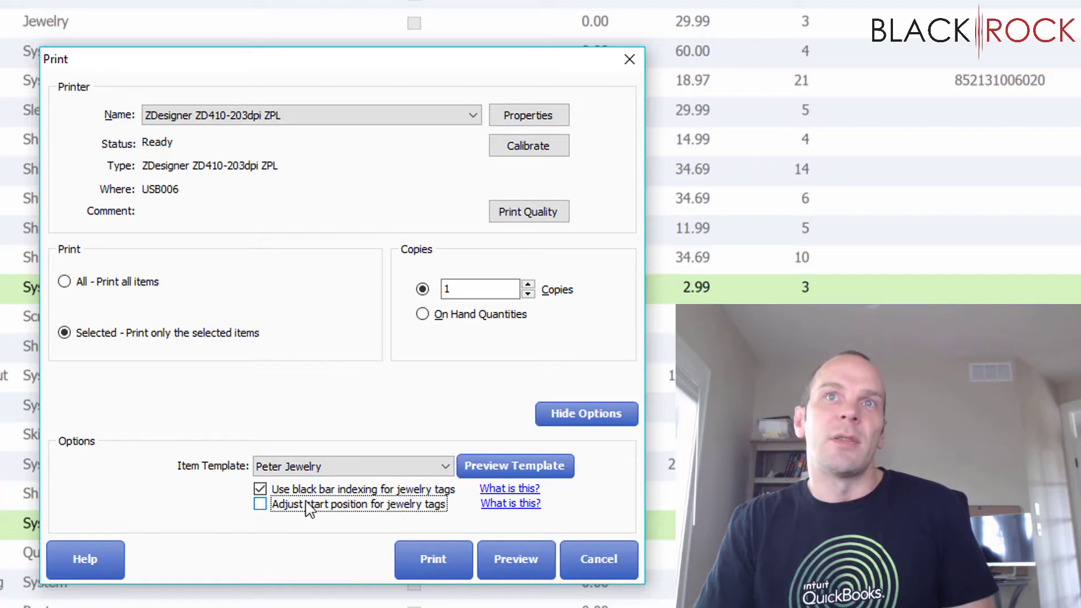
mouse_move(403, 543)
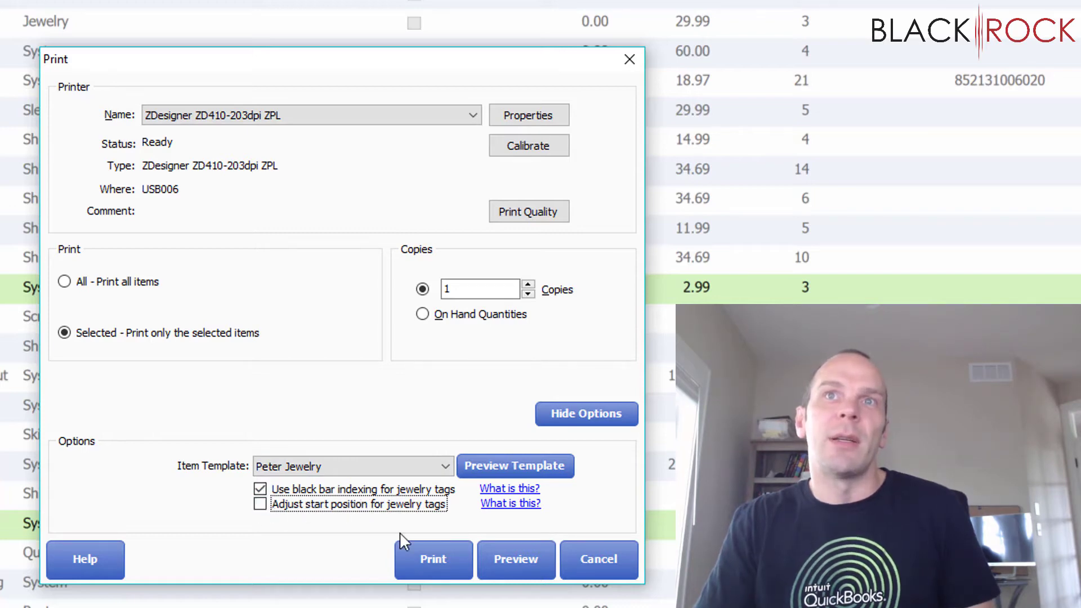
mouse_move(354, 557)
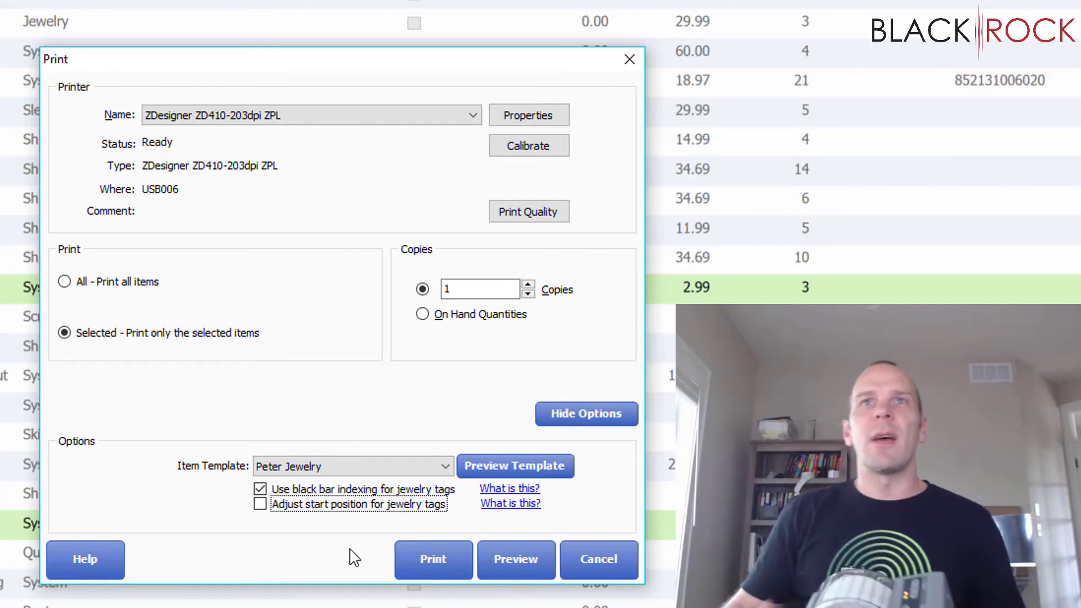
click(528, 283)
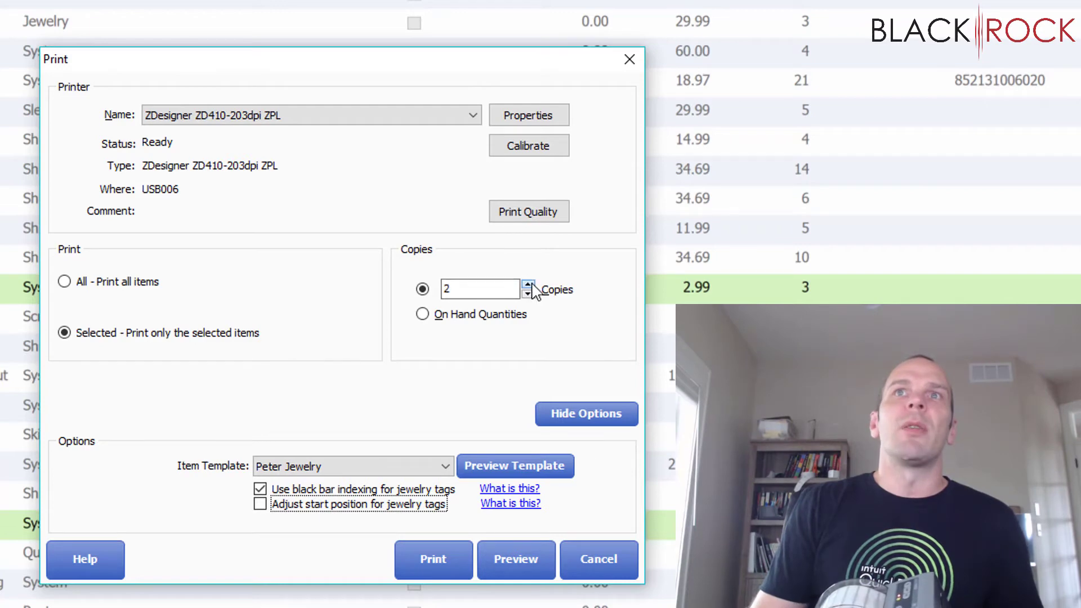
click(529, 285)
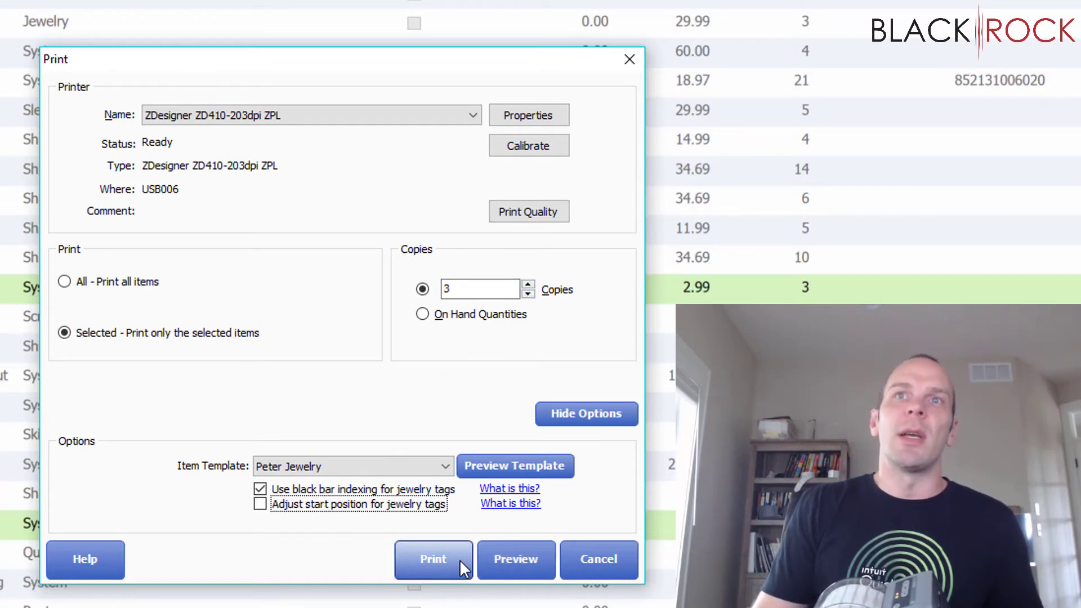
click(433, 560)
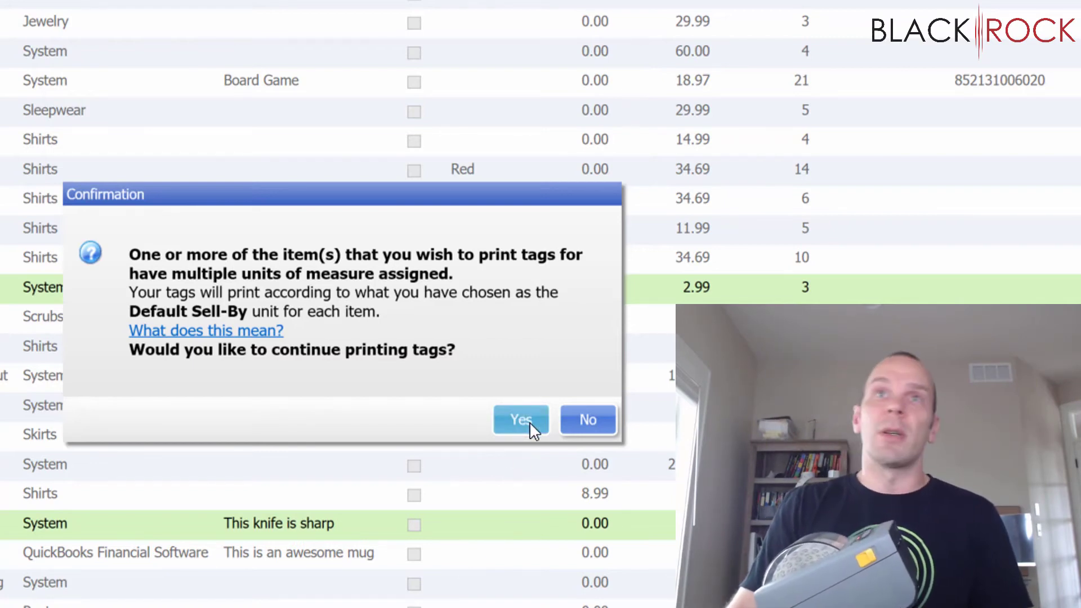
click(521, 420)
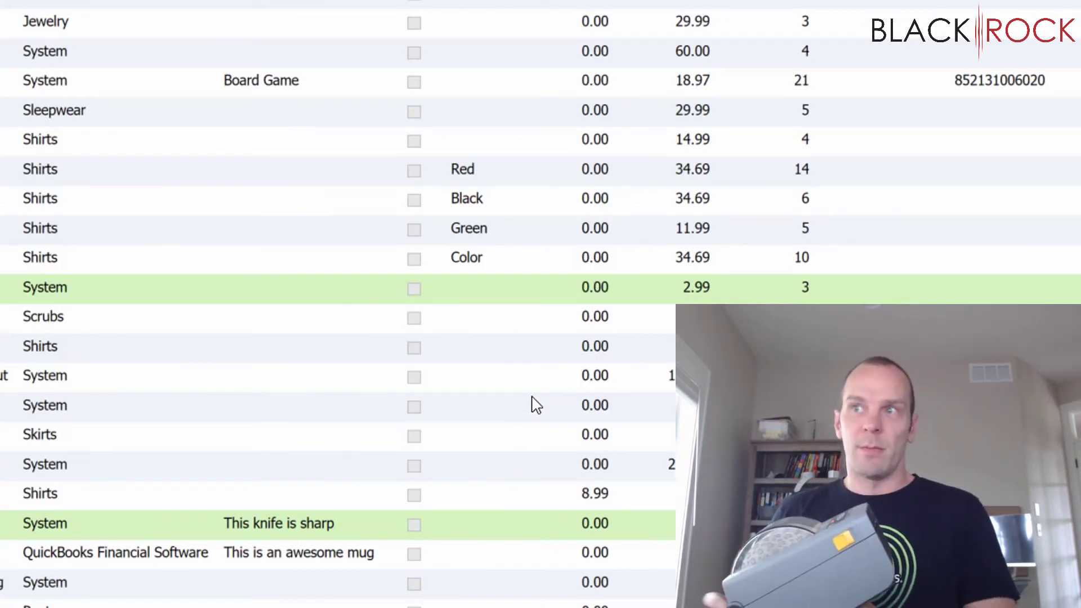